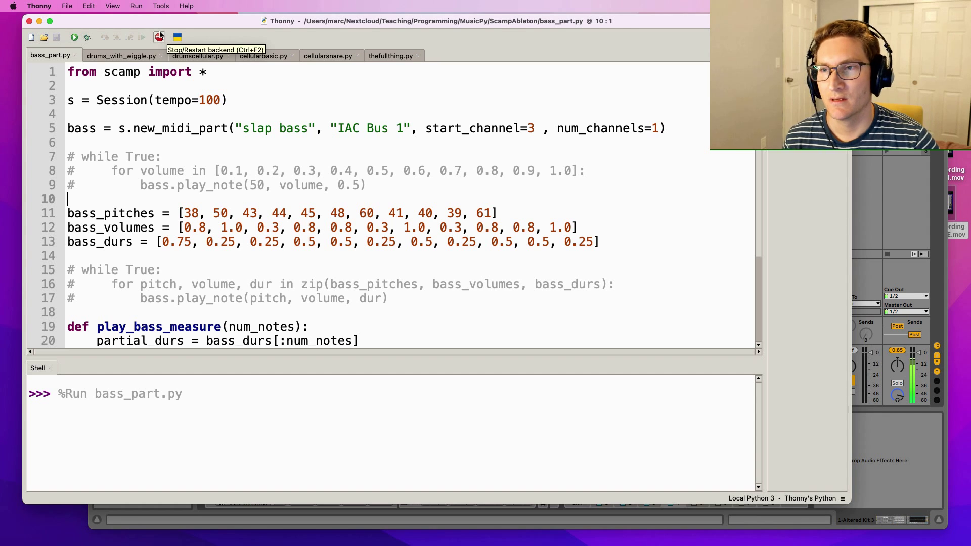
Stop the bass script, restart the backend and bring up the basic drum script.
{"action": "left_click", "coordinate": [159, 37]}
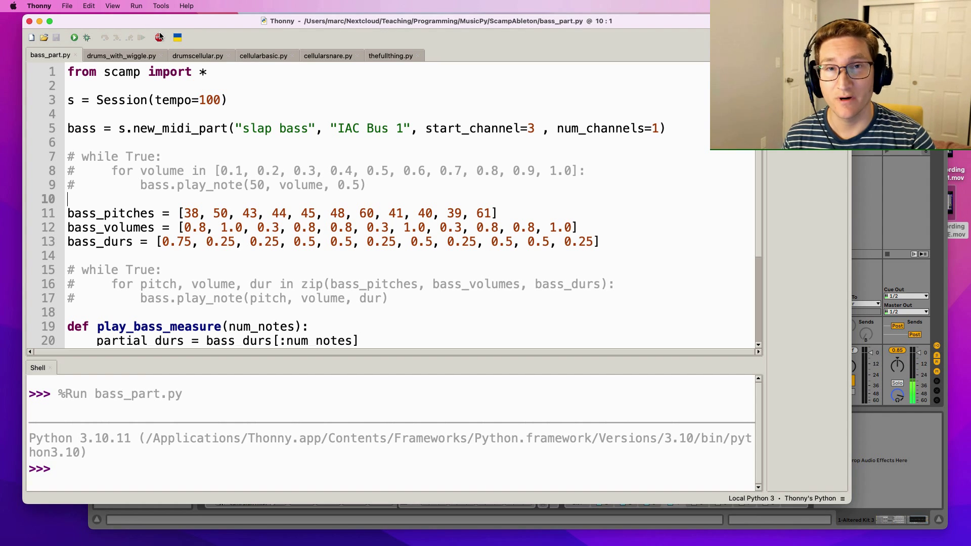
{"action": "left_click", "coordinate": [451, 54]}
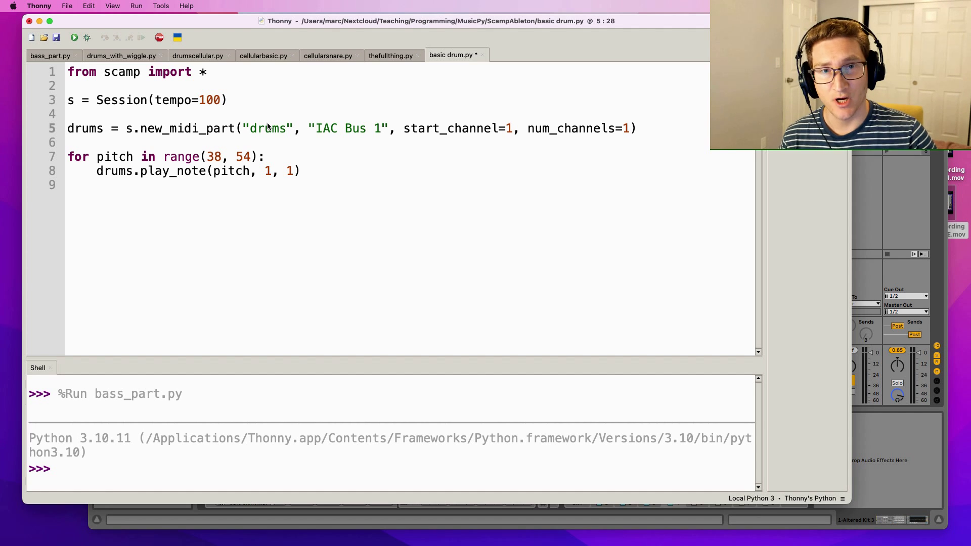
{"action": "mouse_move", "coordinate": [178, 144]}
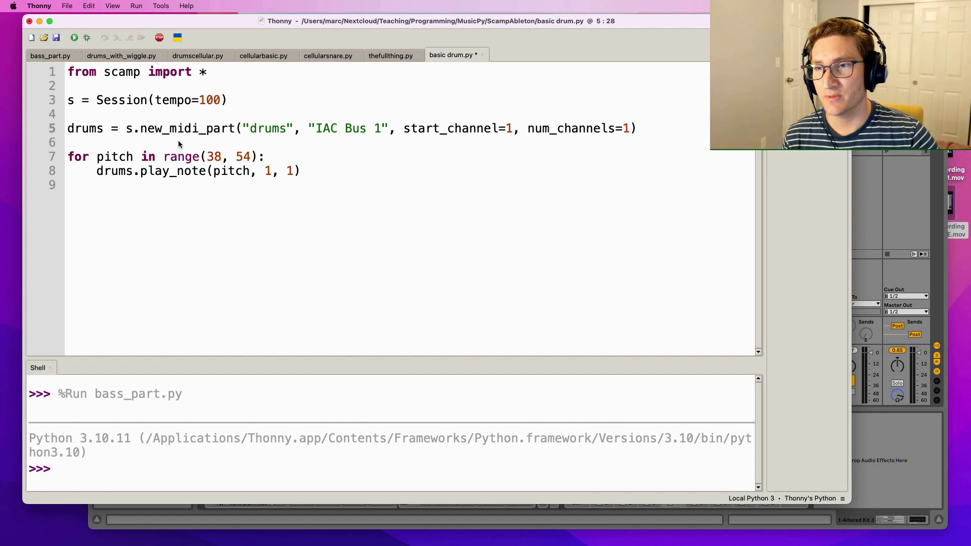
Review basic drum.py's part setup, drums part and note duration, then run it.
{"action": "left_click_drag", "start_coordinate": [127, 129], "coordinate": [638, 128]}
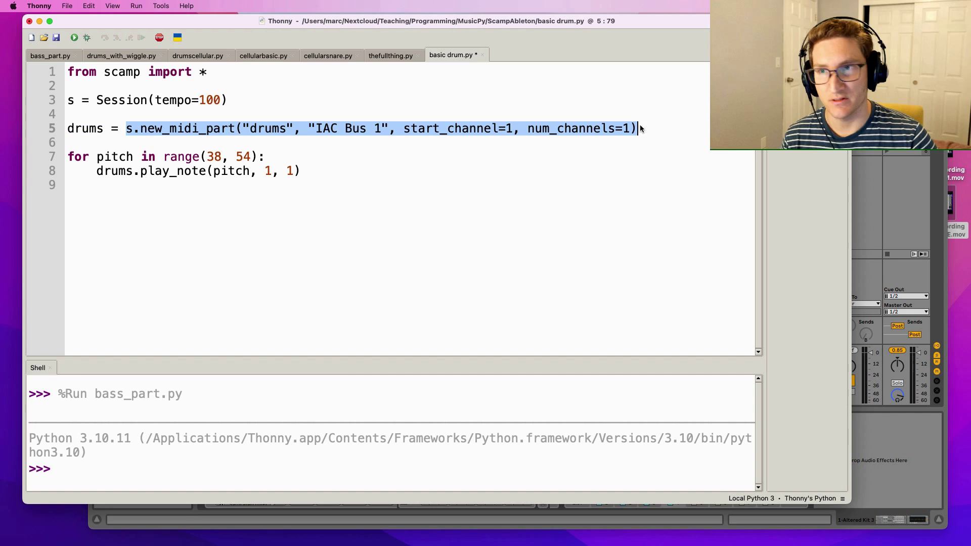
{"action": "double_click", "coordinate": [121, 71]}
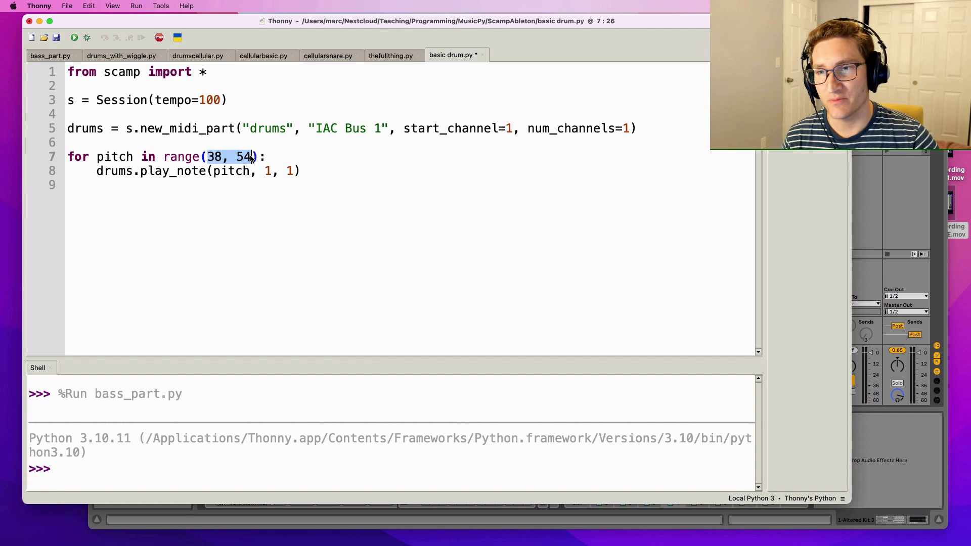
{"action": "double_click", "coordinate": [114, 171]}
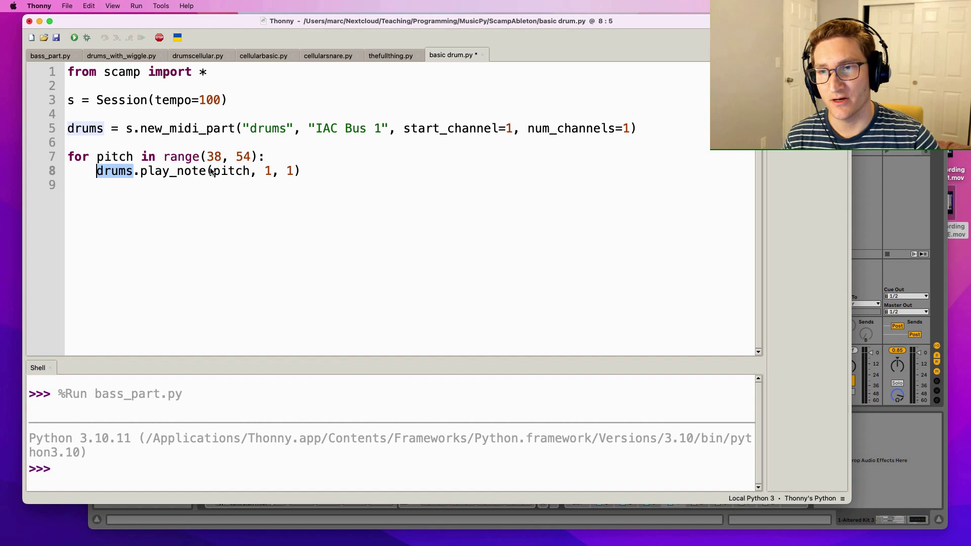
{"action": "left_click", "coordinate": [255, 171]}
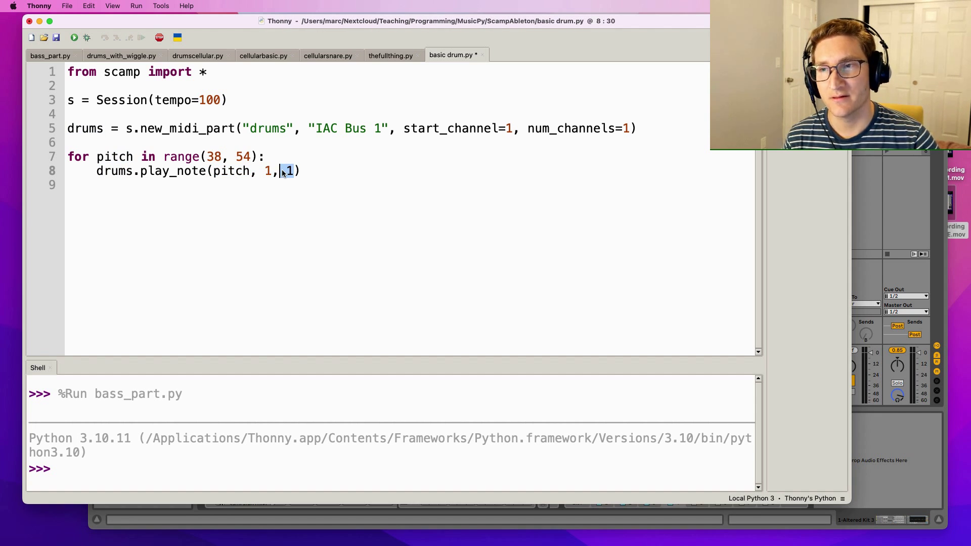
{"action": "left_click", "coordinate": [74, 38]}
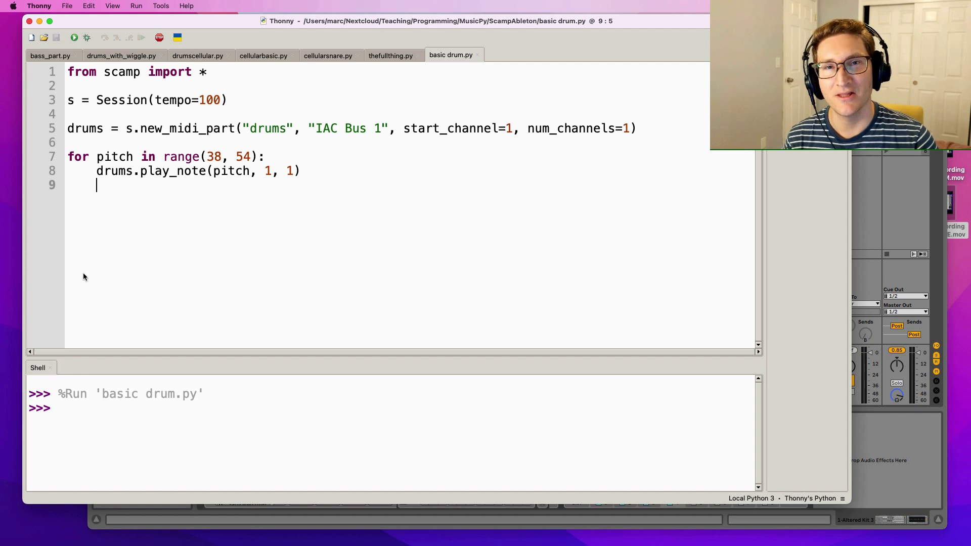
Bring up cellularbasic.py in the editor.
{"action": "left_click", "coordinate": [263, 55]}
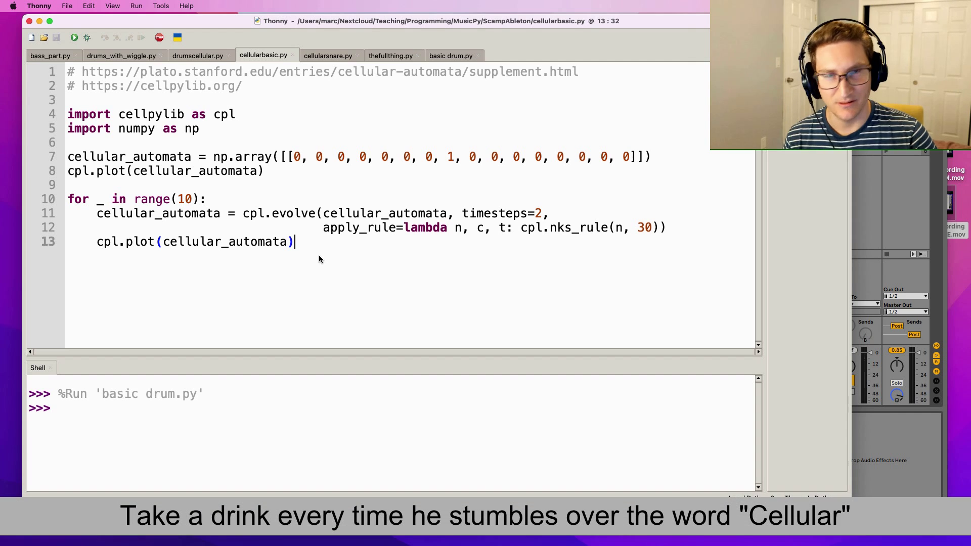
Note the cellpylib import and run cellularbasic.py to plot the single starting cell.
{"action": "double_click", "coordinate": [152, 115]}
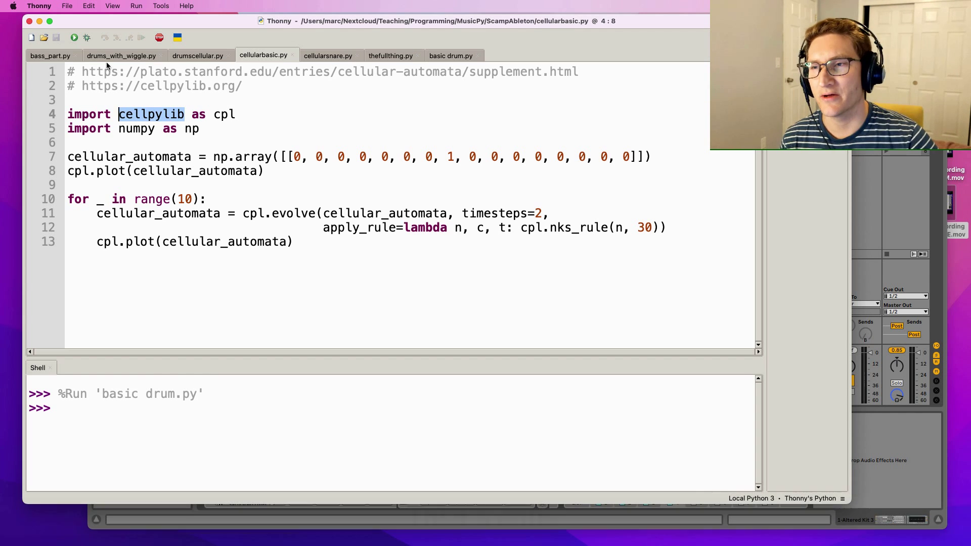
{"action": "left_click", "coordinate": [74, 38]}
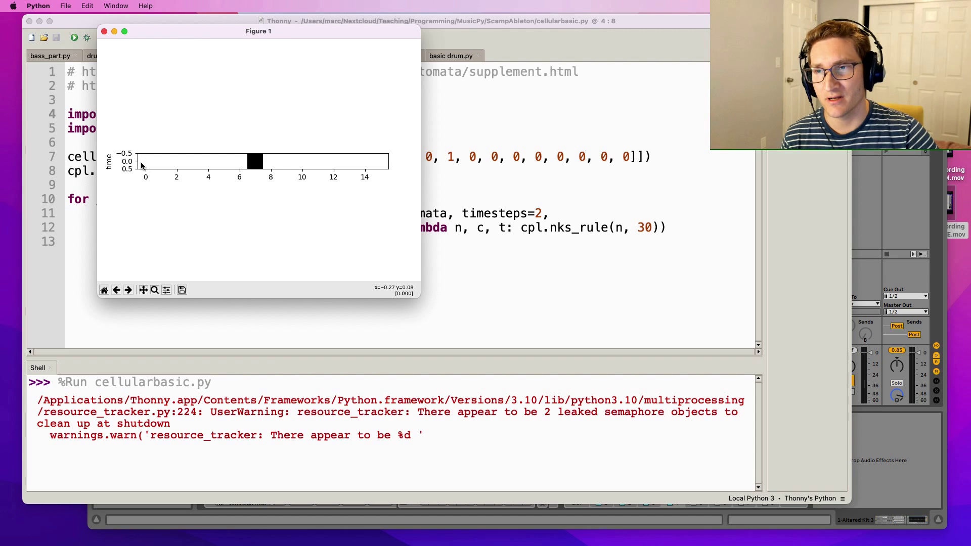
{"action": "mouse_move", "coordinate": [225, 167]}
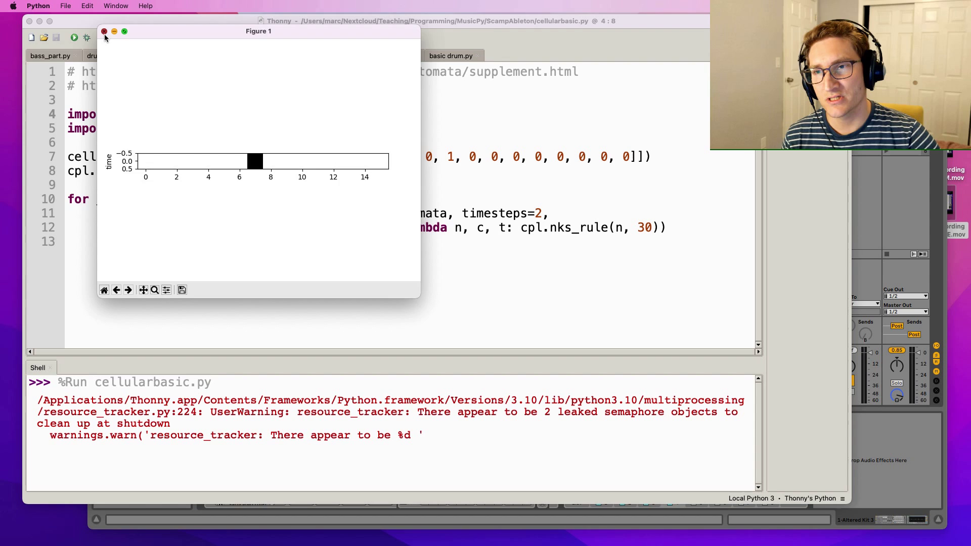
Close the first figure so the Rule 30 triangle over the time steps is plotted.
{"action": "left_click", "coordinate": [104, 31]}
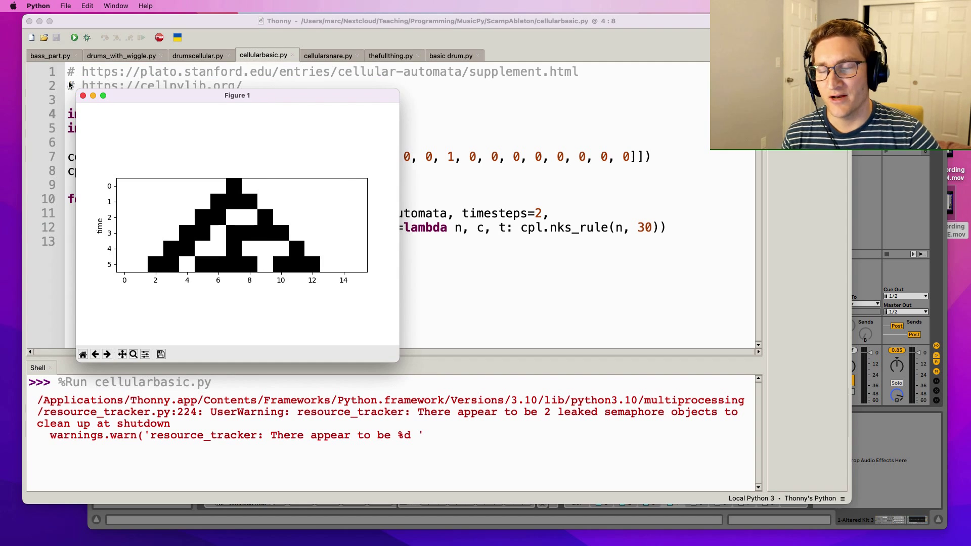
{"action": "mouse_move", "coordinate": [231, 186]}
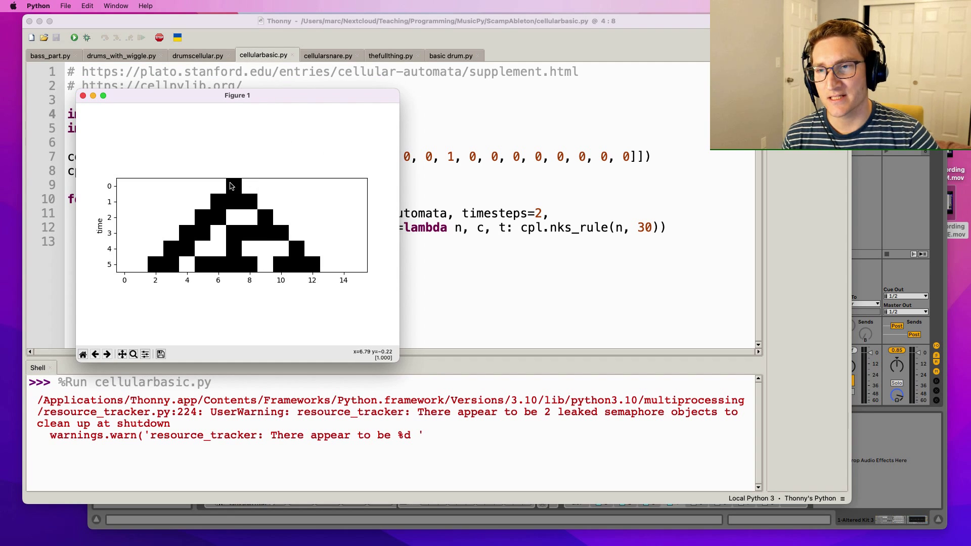
{"action": "mouse_move", "coordinate": [234, 237]}
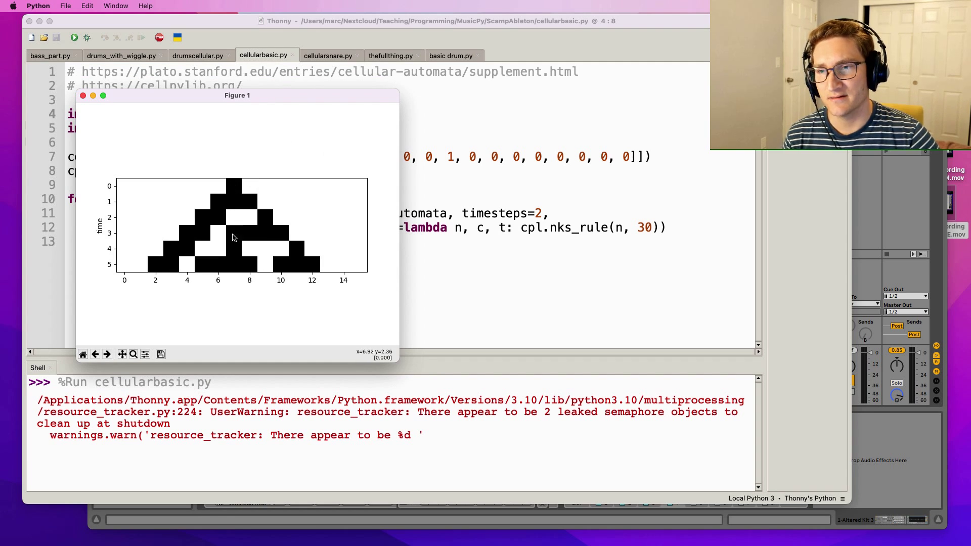
{"action": "mouse_move", "coordinate": [233, 265]}
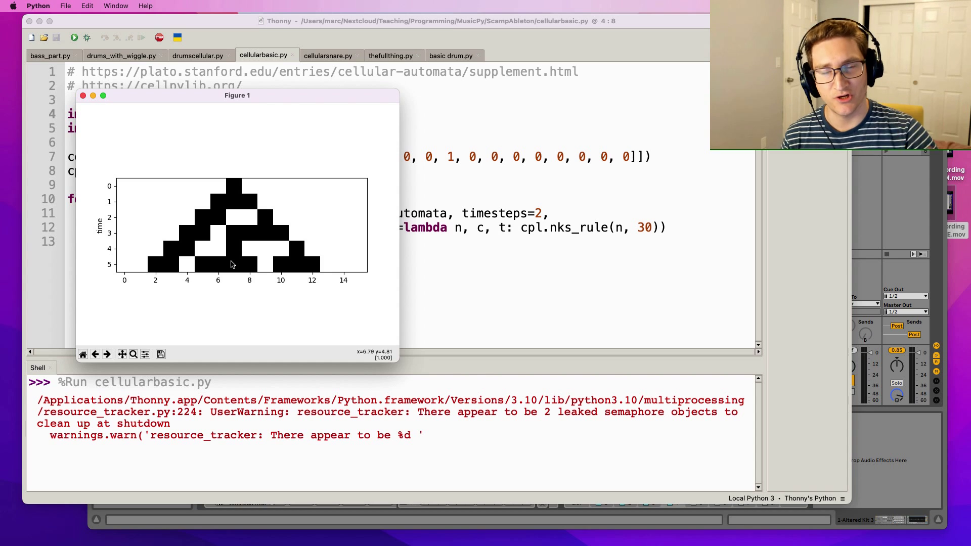
{"action": "mouse_move", "coordinate": [234, 189]}
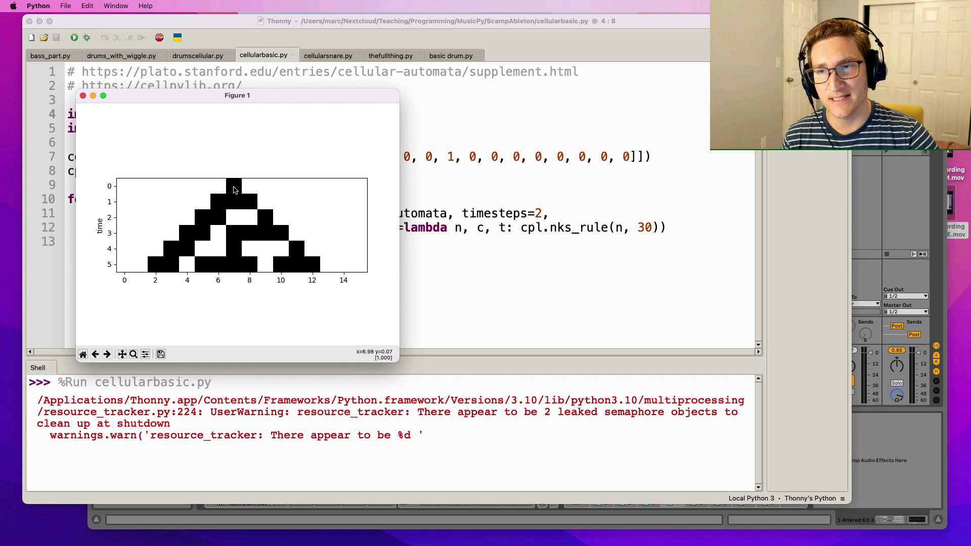
{"action": "mouse_move", "coordinate": [244, 189]}
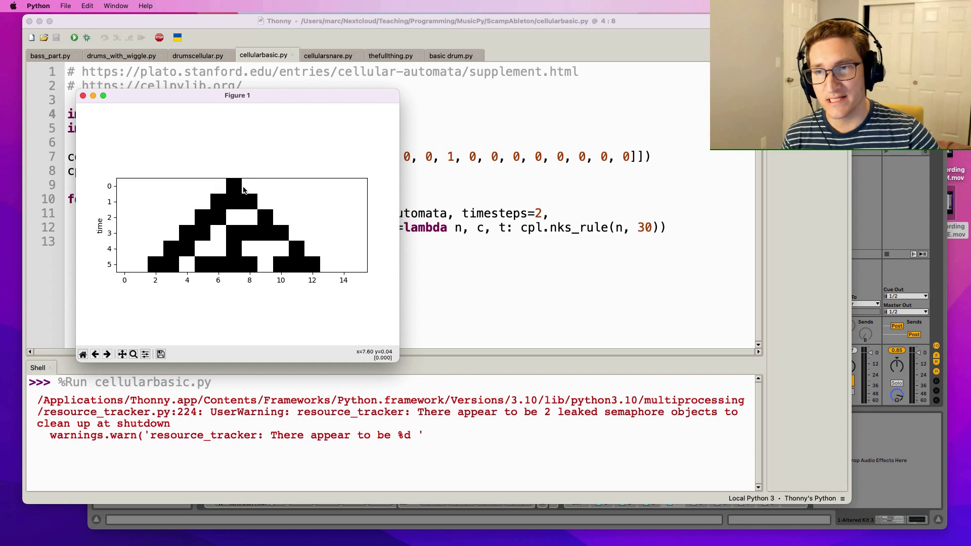
{"action": "mouse_move", "coordinate": [237, 188]}
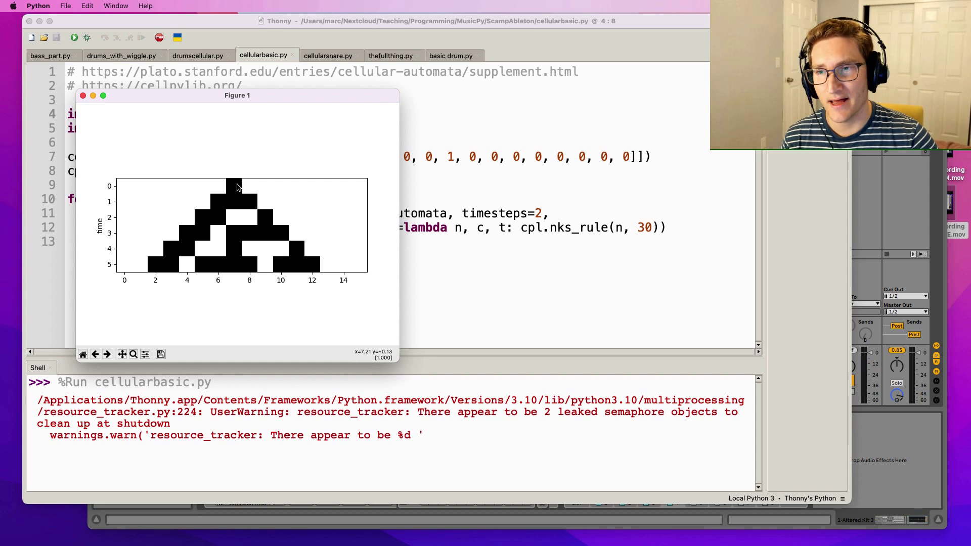
{"action": "mouse_move", "coordinate": [249, 188]}
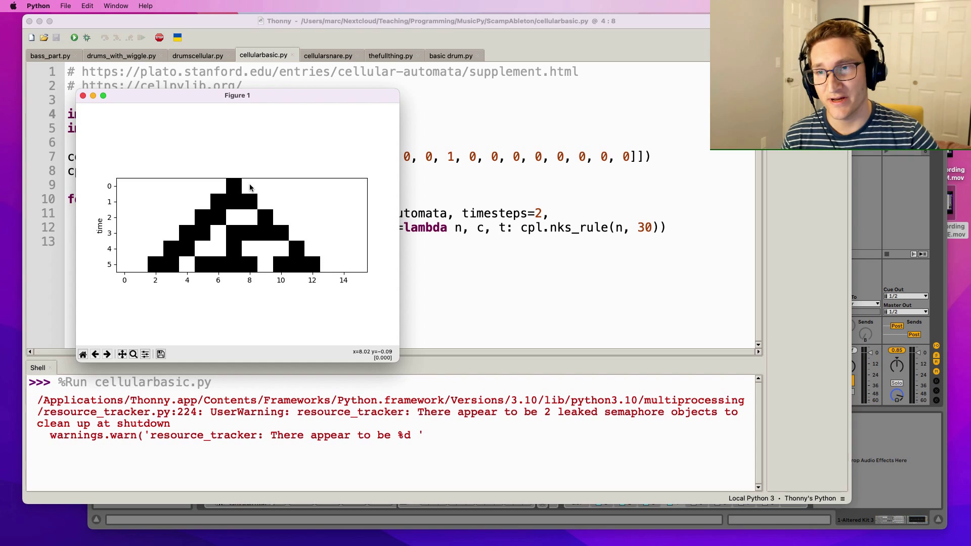
{"action": "mouse_move", "coordinate": [231, 203]}
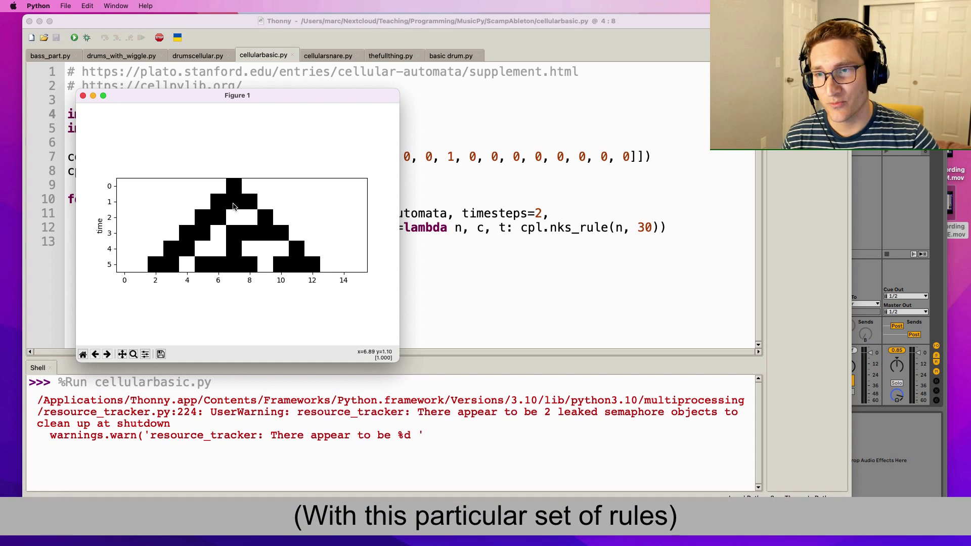
{"action": "mouse_move", "coordinate": [247, 205]}
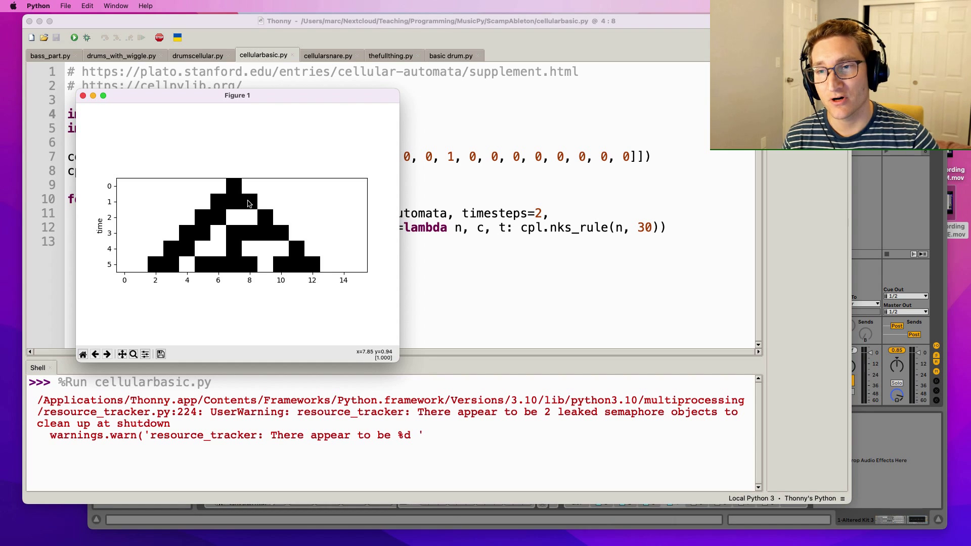
{"action": "mouse_move", "coordinate": [253, 204]}
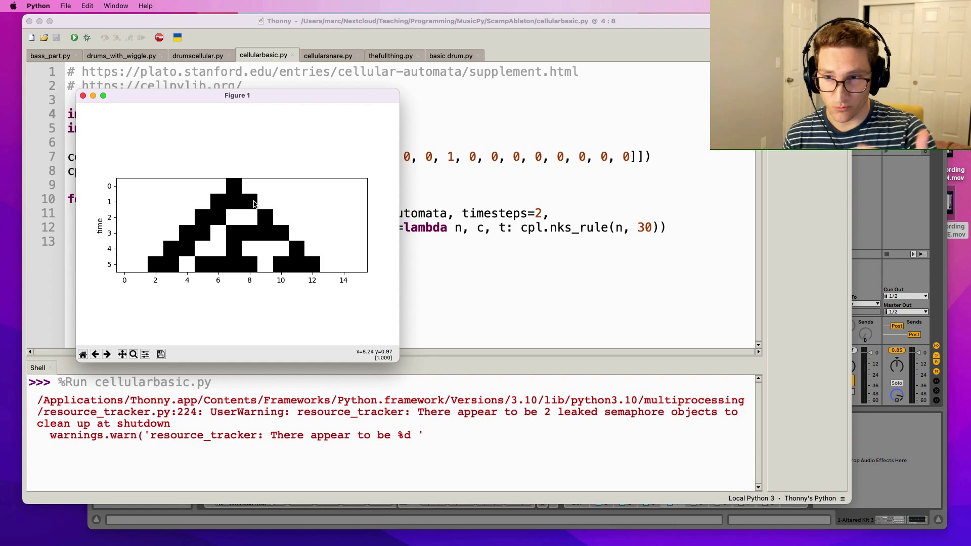
{"action": "mouse_move", "coordinate": [230, 219]}
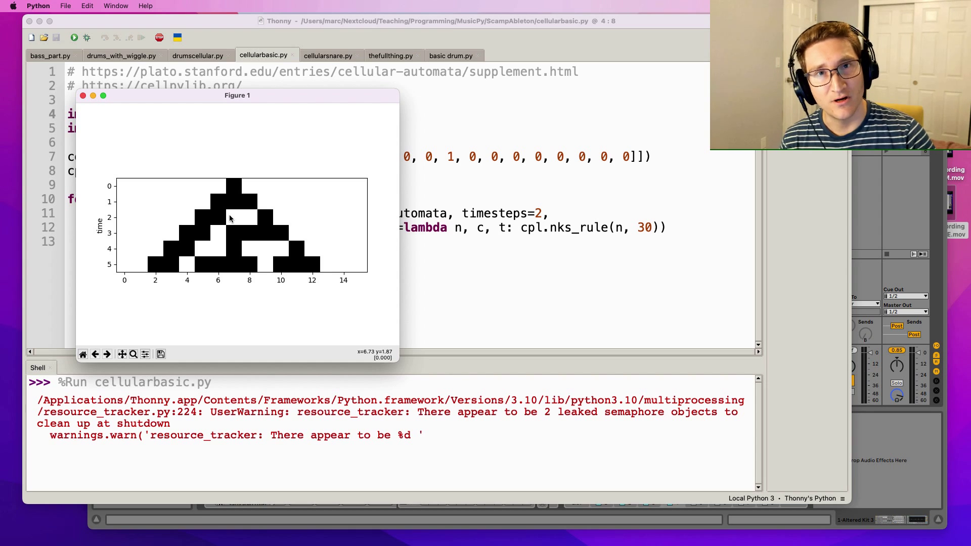
{"action": "mouse_move", "coordinate": [295, 191]}
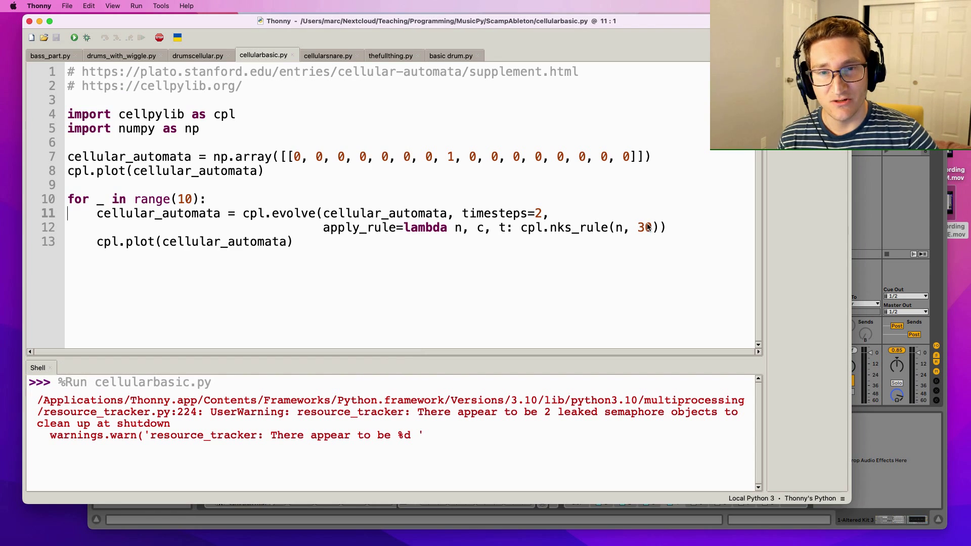
{"action": "double_click", "coordinate": [644, 227]}
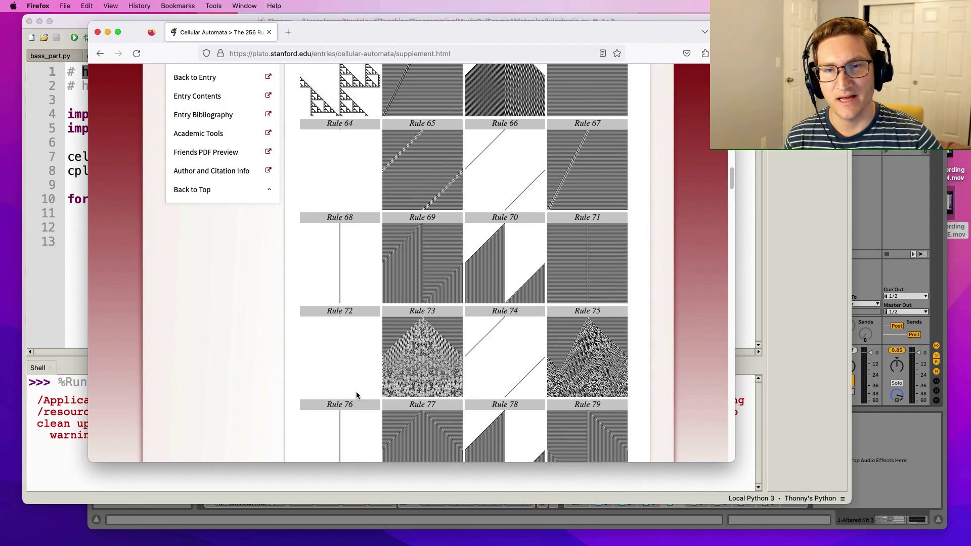
Scroll the Stanford rule gallery to bring Rule 30's chaotic pattern into view.
{"action": "scroll", "scroll_direction": "down", "scroll_amount": 3}
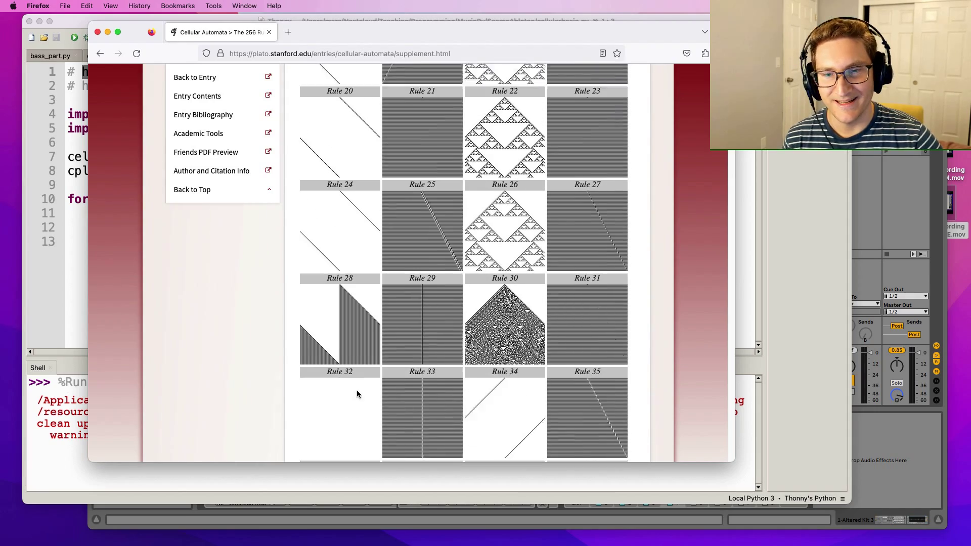
{"action": "scroll", "scroll_direction": "down", "scroll_amount": 3}
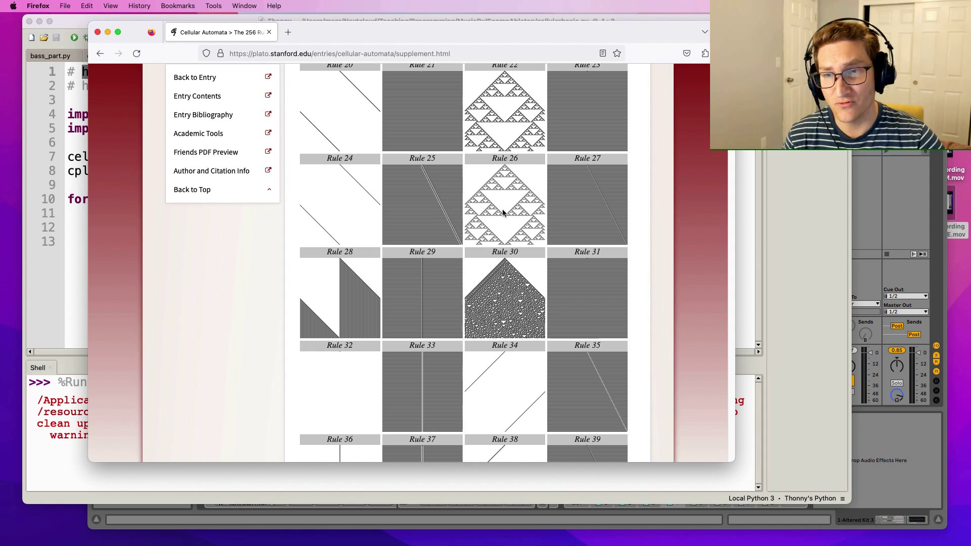
{"action": "mouse_move", "coordinate": [362, 203]}
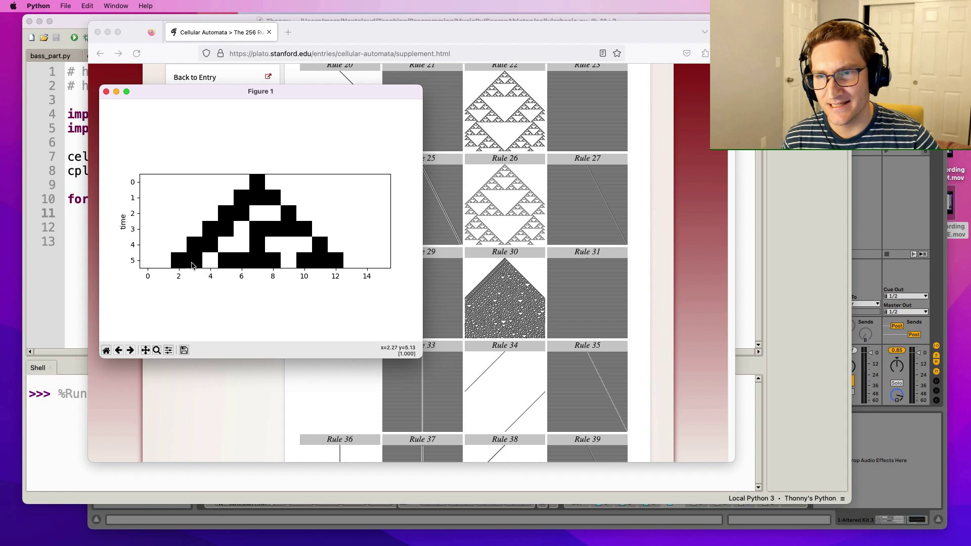
{"action": "mouse_move", "coordinate": [387, 266]}
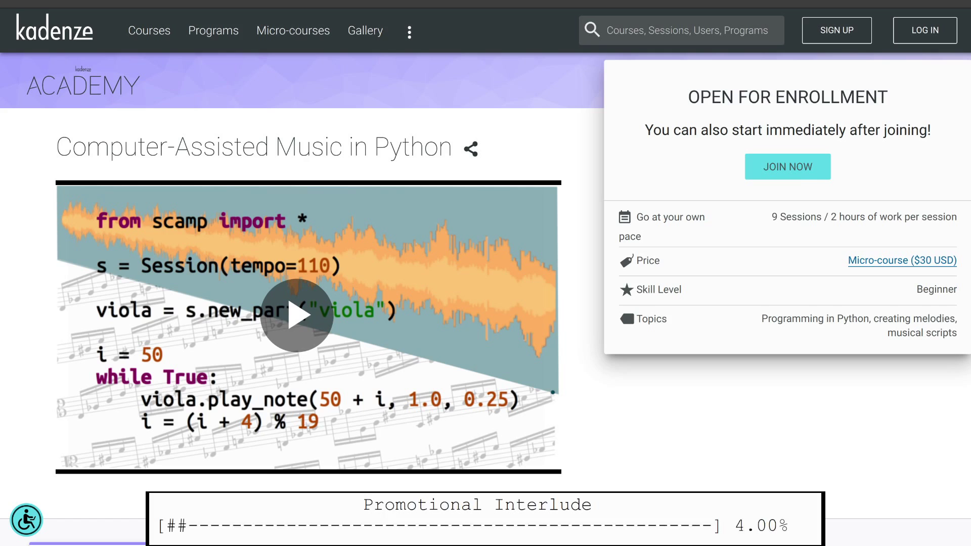
Scroll the Kadenze course page past the description and reviews to the Schedule.
{"action": "scroll", "scroll_direction": "down", "scroll_amount": 3}
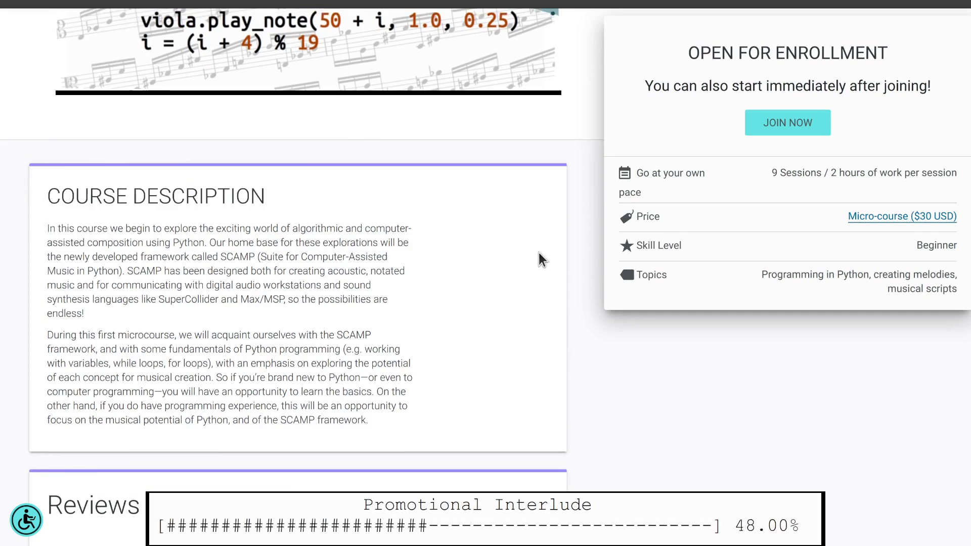
{"action": "scroll", "scroll_direction": "down", "scroll_amount": 3}
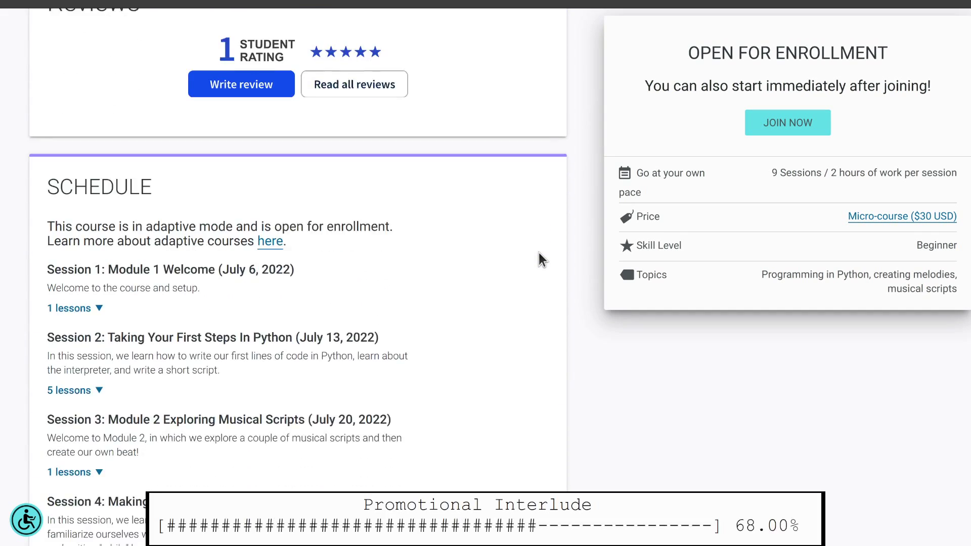
{"action": "scroll", "scroll_direction": "down", "scroll_amount": 3}
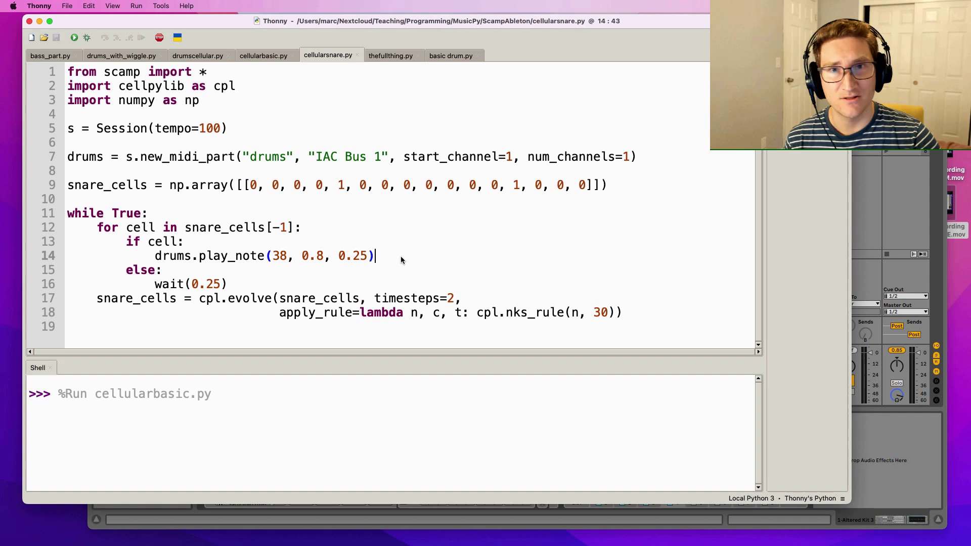
Point out the 16-cell snare_cells starting row and run cellularsnare.py.
{"action": "left_click", "coordinate": [68, 184]}
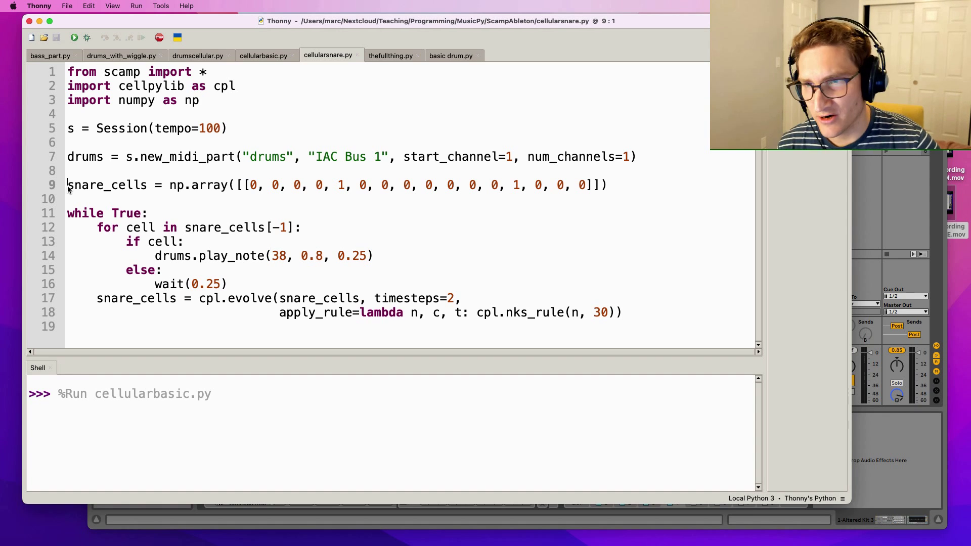
{"action": "left_click_drag", "start_coordinate": [304, 184], "coordinate": [587, 184]}
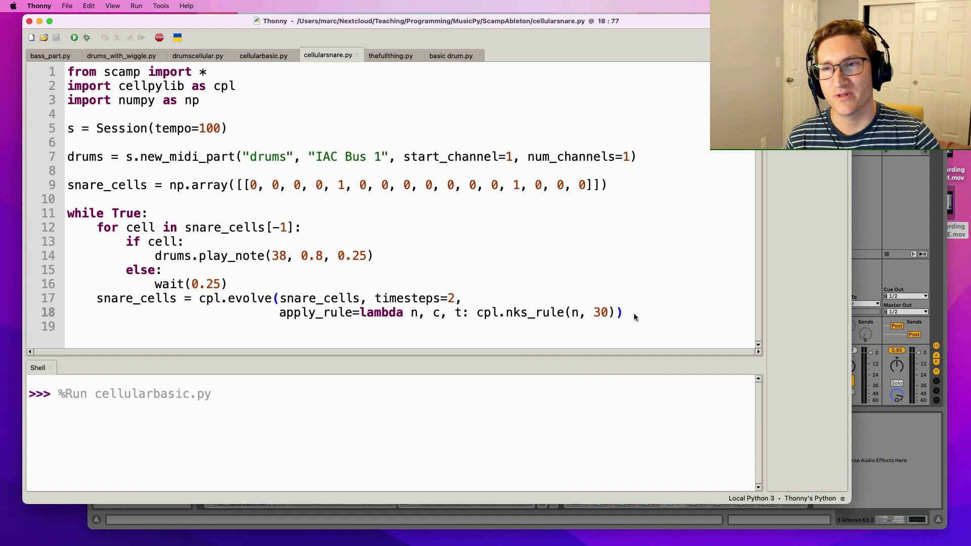
{"action": "left_click", "coordinate": [74, 38]}
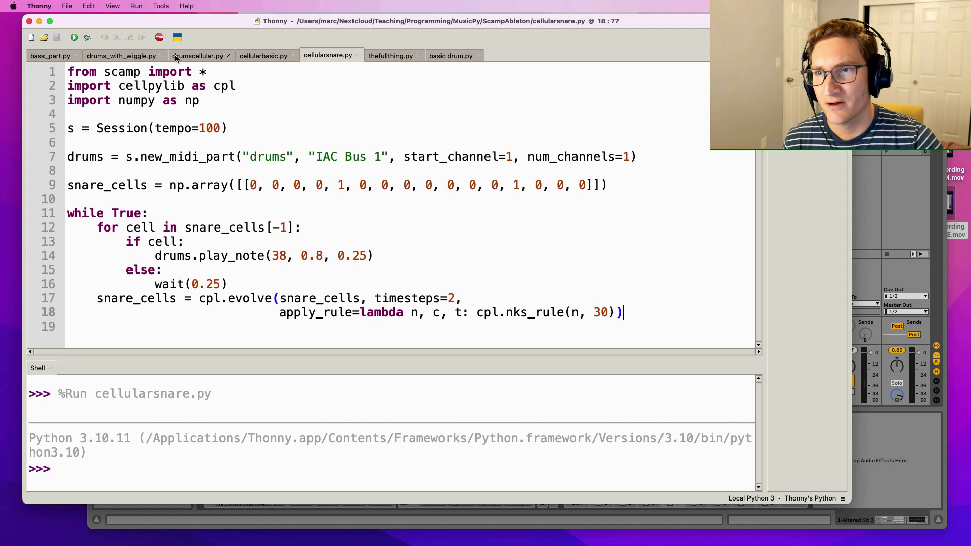
Review drumscellular.py's hi-hat note 42 and rules 30/146/135 rows, then start it playing.
{"action": "left_click", "coordinate": [197, 55]}
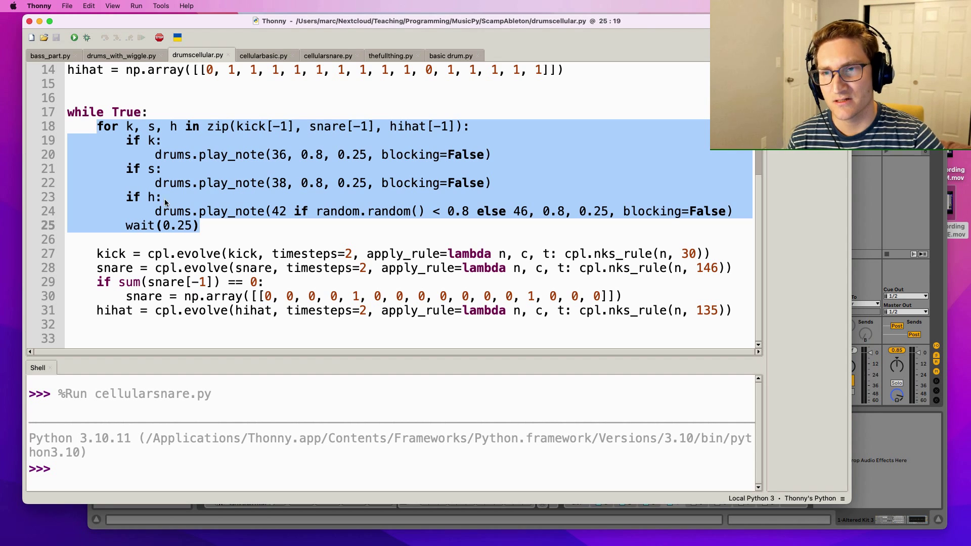
{"action": "left_click", "coordinate": [271, 211]}
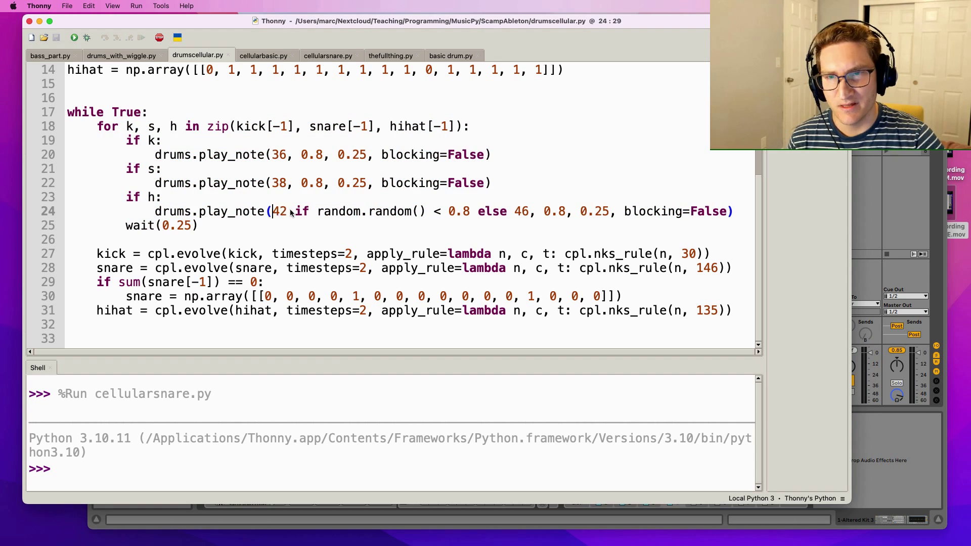
{"action": "left_click_drag", "start_coordinate": [272, 212], "coordinate": [528, 212]}
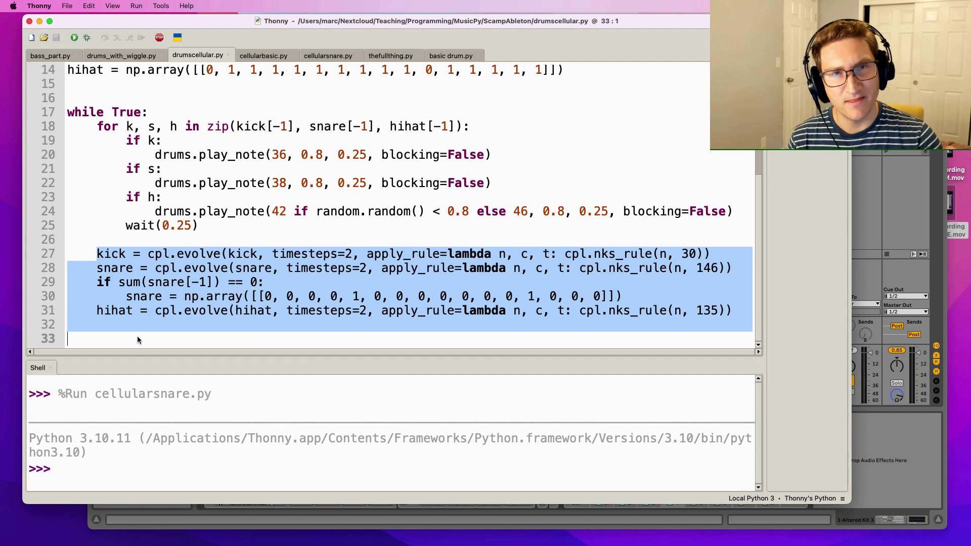
{"action": "left_click", "coordinate": [711, 268]}
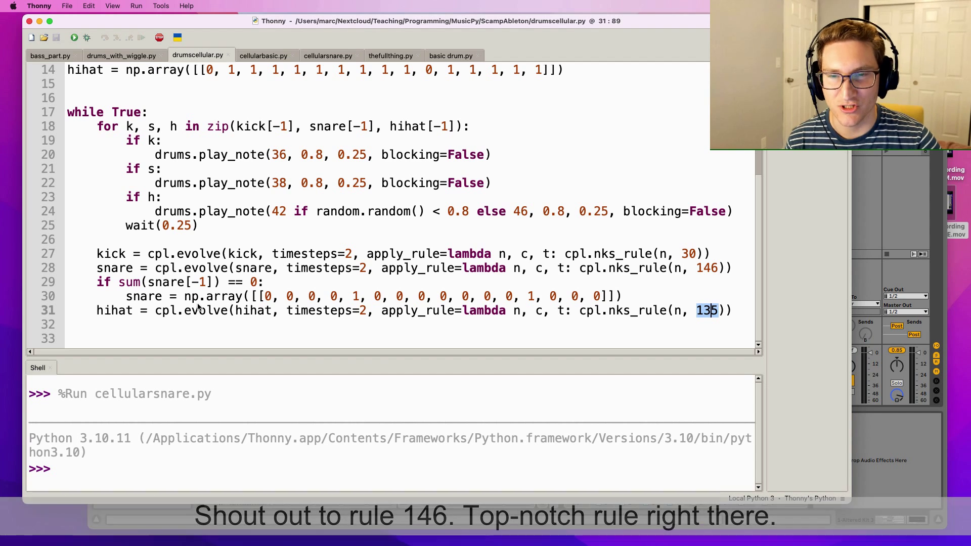
{"action": "mouse_move", "coordinate": [550, 271]}
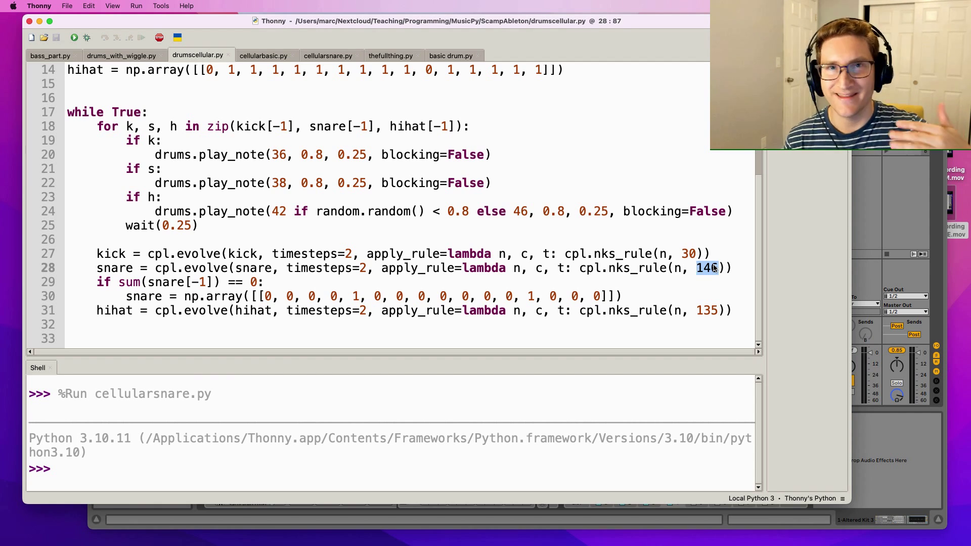
{"action": "mouse_move", "coordinate": [140, 294]}
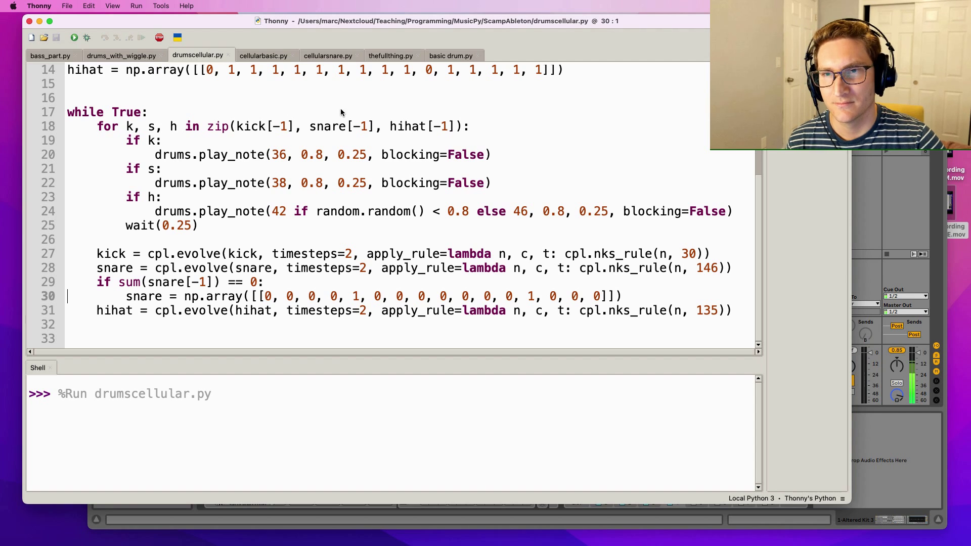
{"action": "mouse_move", "coordinate": [369, 114]}
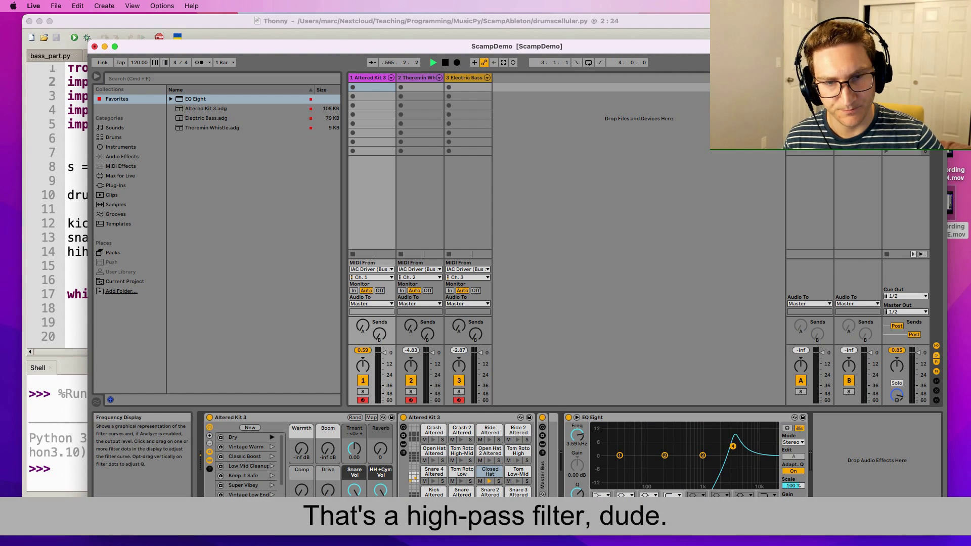
Sweep EQ Eight's high-pass cutoff down near 64 Hz and back above 2 kHz, then enter MIDI Map mode.
{"action": "left_click_drag", "start_coordinate": [735, 446], "coordinate": [752, 446]}
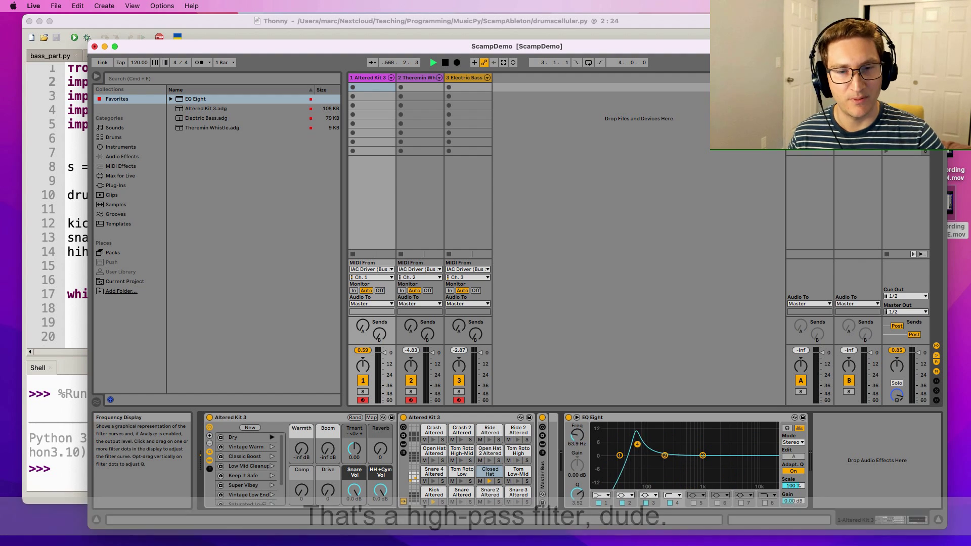
{"action": "left_click_drag", "start_coordinate": [636, 446], "coordinate": [724, 445]}
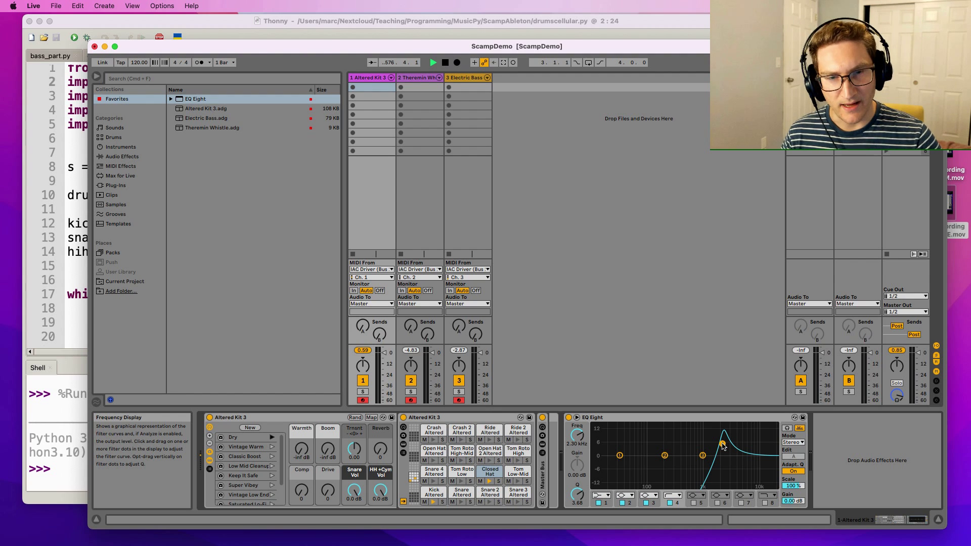
{"action": "left_click_drag", "start_coordinate": [721, 443], "coordinate": [742, 443]}
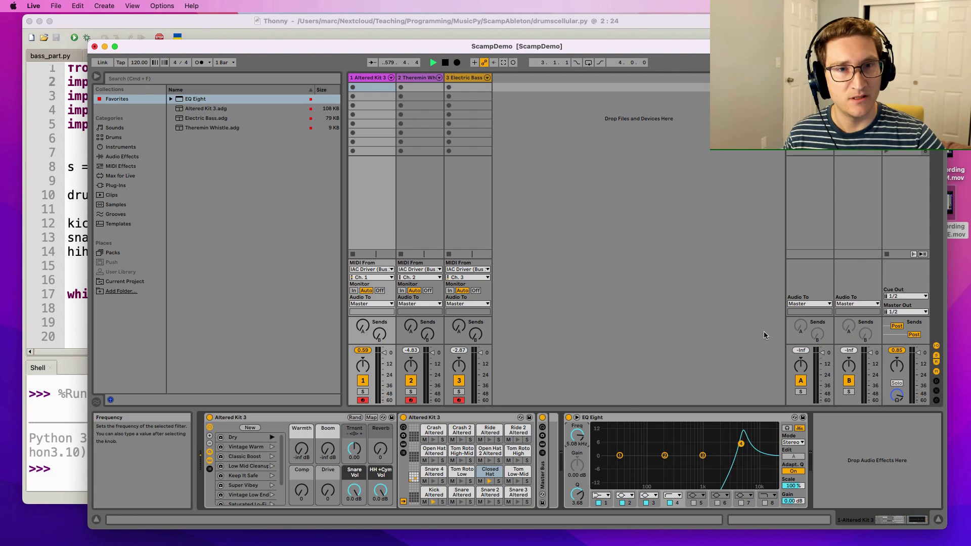
{"action": "left_click", "coordinate": [884, 62]}
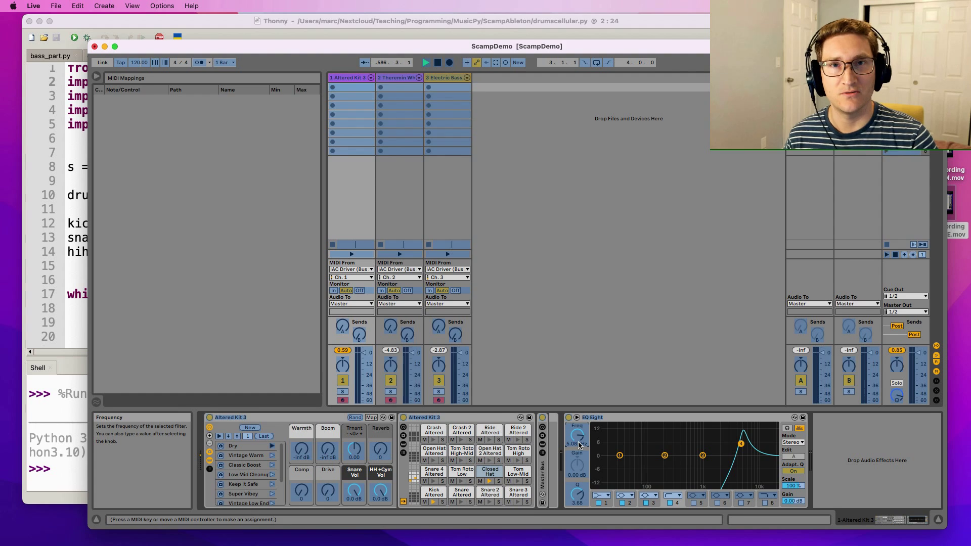
Select the EQ Eight Freq knob as the MIDI mapping target and return to Thonny.
{"action": "left_click", "coordinate": [33, 6]}
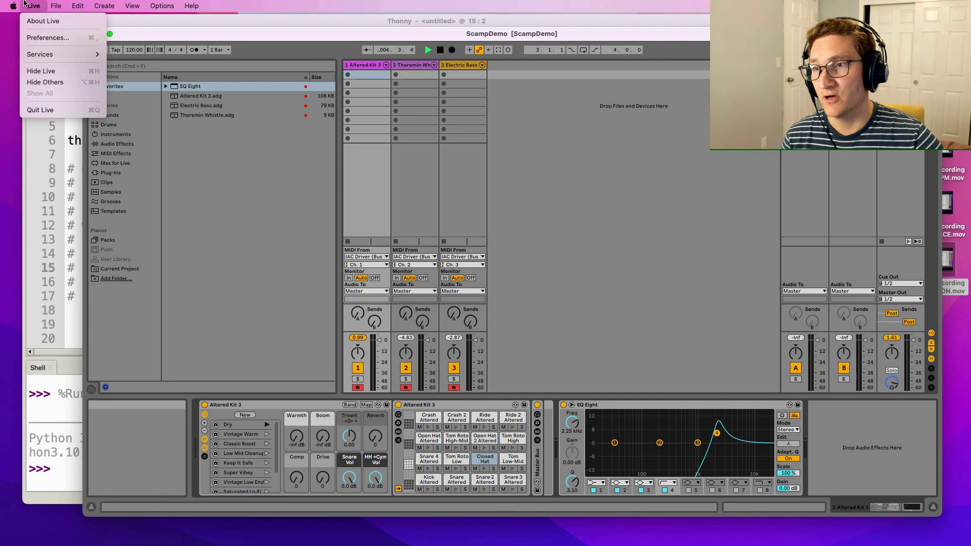
{"action": "left_click", "coordinate": [47, 38]}
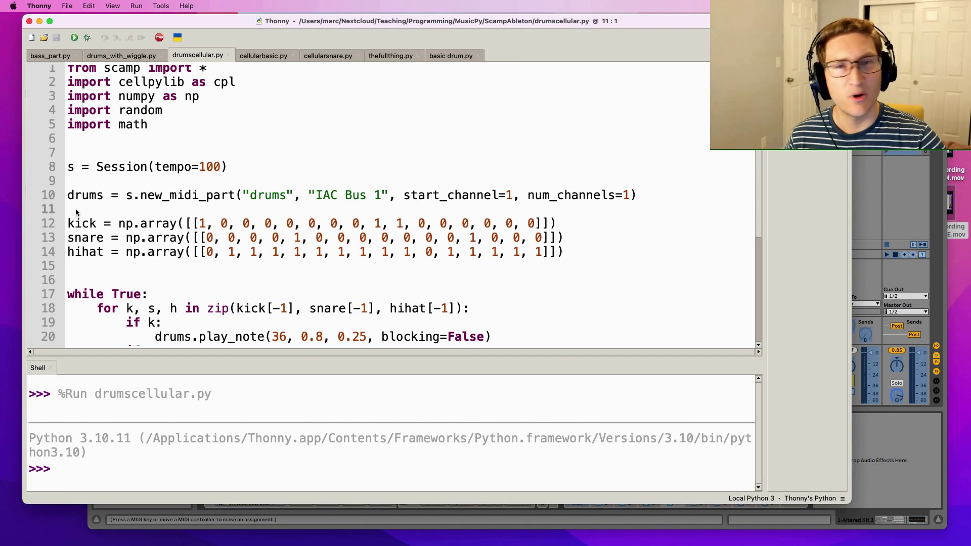
Add drums.send_midi_cc(16, 0) and exit() to drumscellular.py.
{"action": "double_click", "coordinate": [85, 195]}
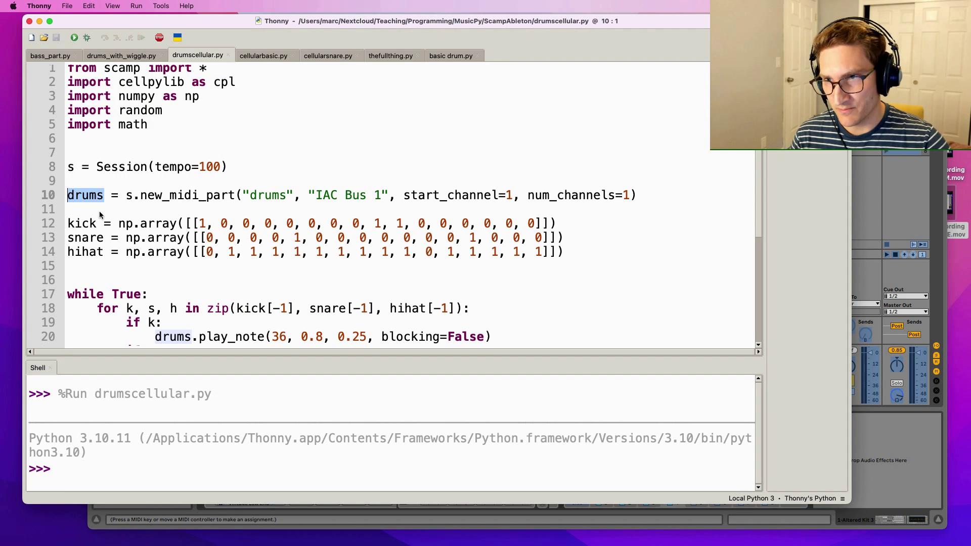
{"action": "type", "text": "drums.s"}
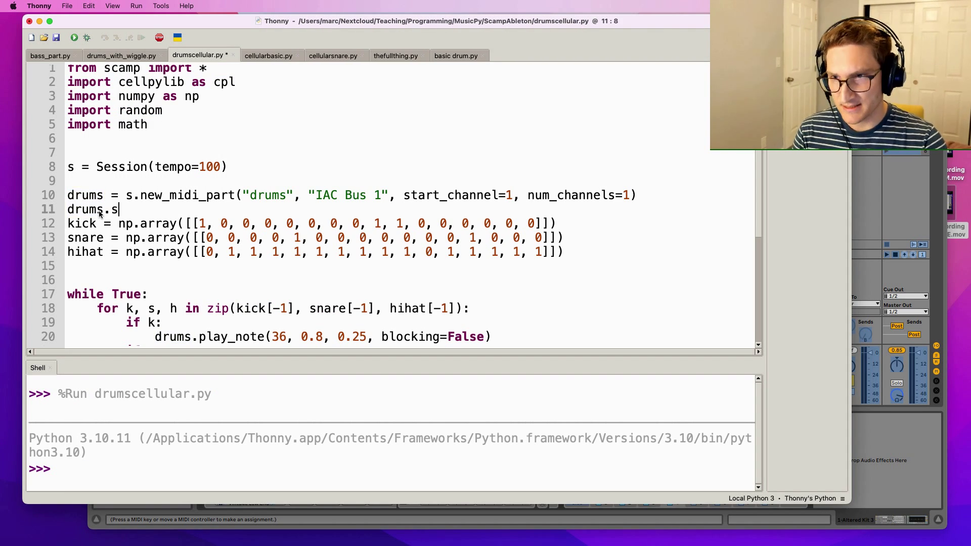
{"action": "type", "text": "end_midi_cc("}
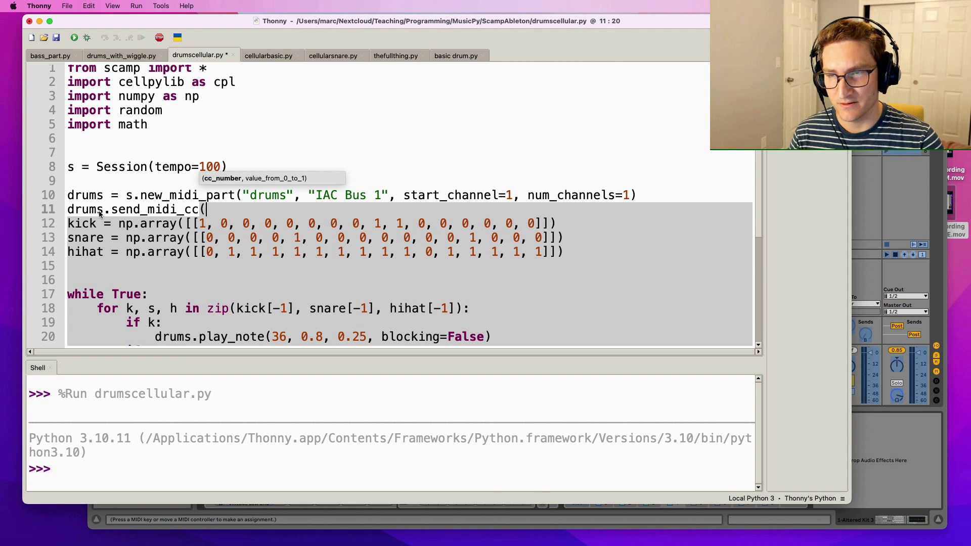
{"action": "type", "text": "16"}
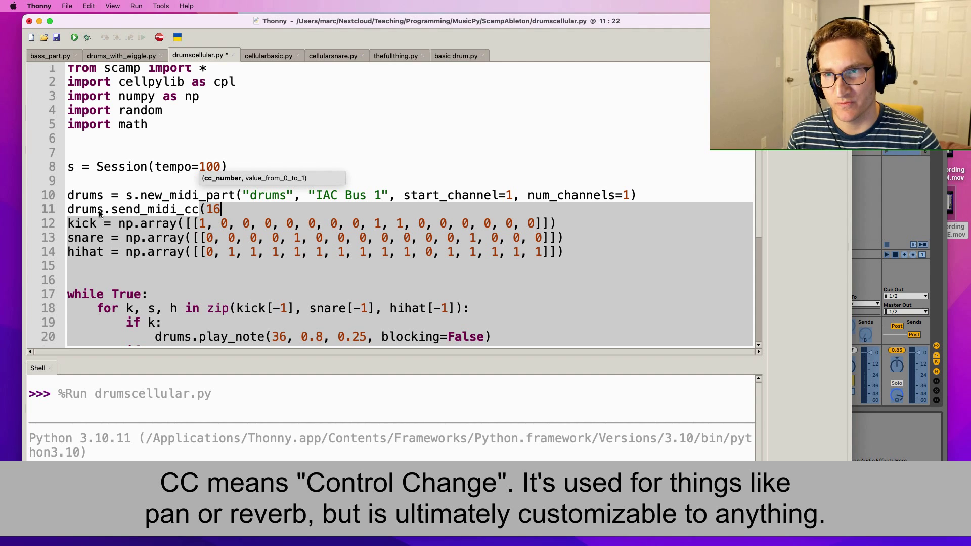
{"action": "type", "text": ", 0)"}
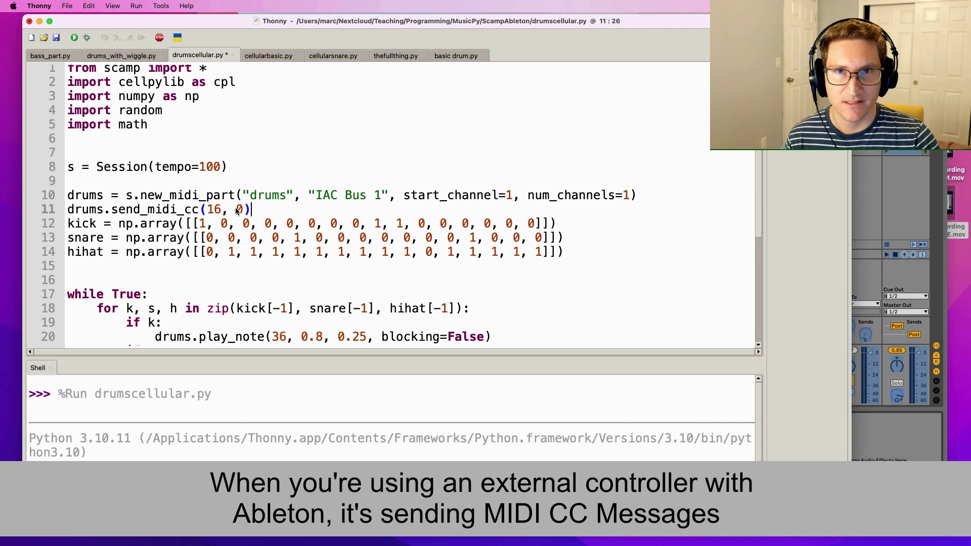
{"action": "type", "text": "exit()"}
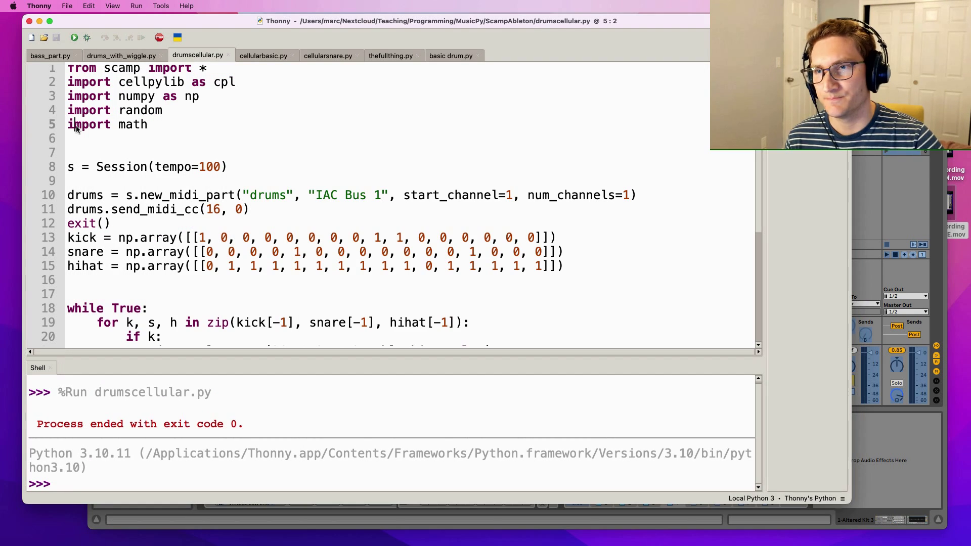
Change send_midi_cc in wiggle_drum_filter to CC 16 and highlight the sine expression driving it.
{"action": "left_click", "coordinate": [120, 55]}
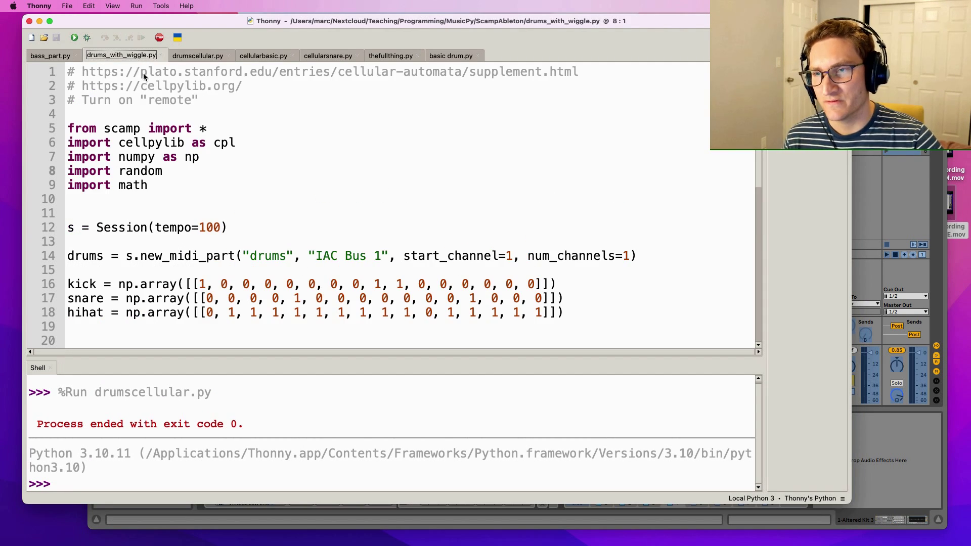
{"action": "scroll", "scroll_direction": "down", "scroll_amount": 3}
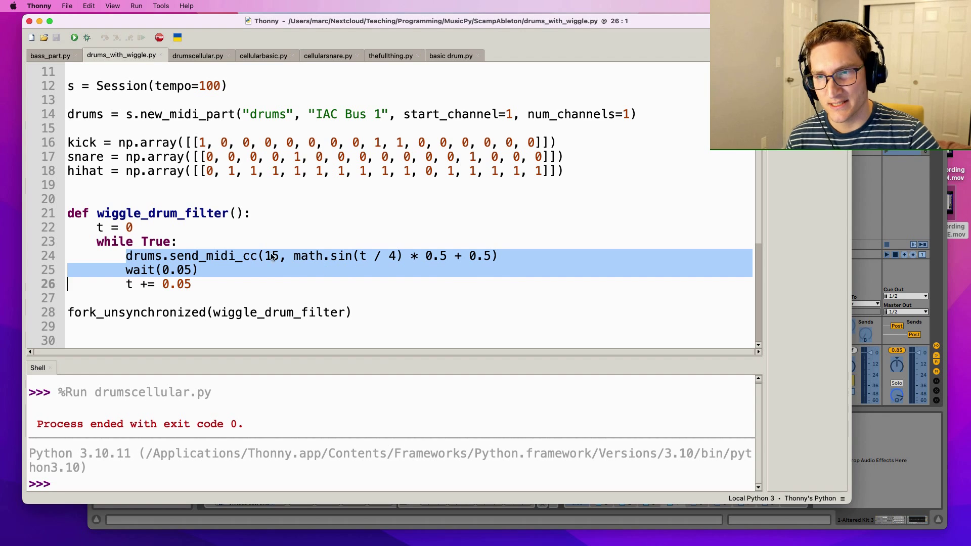
{"action": "type", "text": "16"}
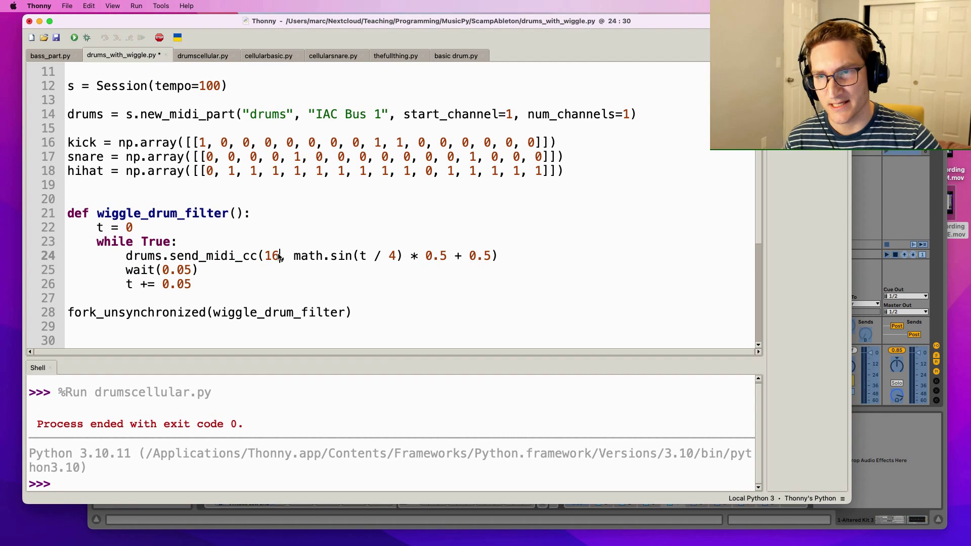
{"action": "double_click", "coordinate": [272, 256]}
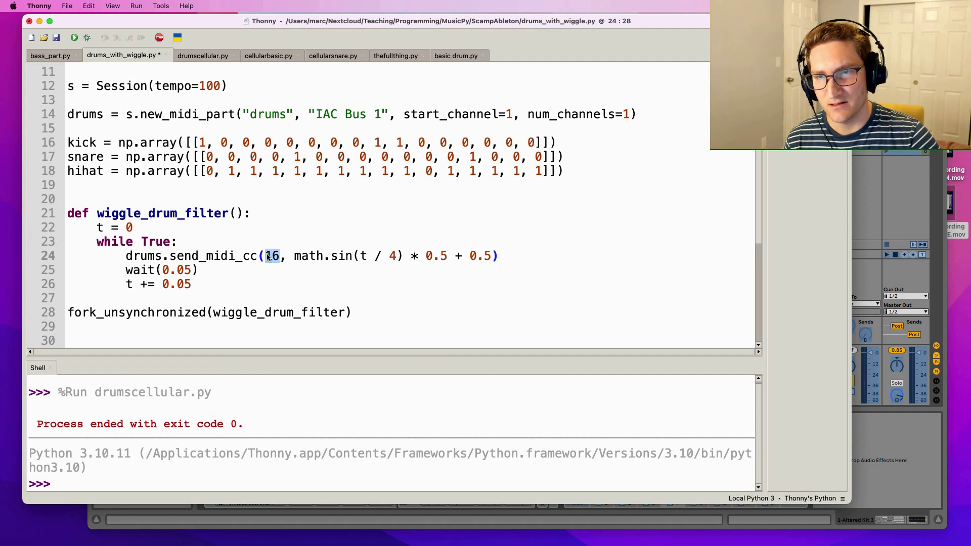
{"action": "left_click_drag", "start_coordinate": [281, 255], "coordinate": [493, 256]}
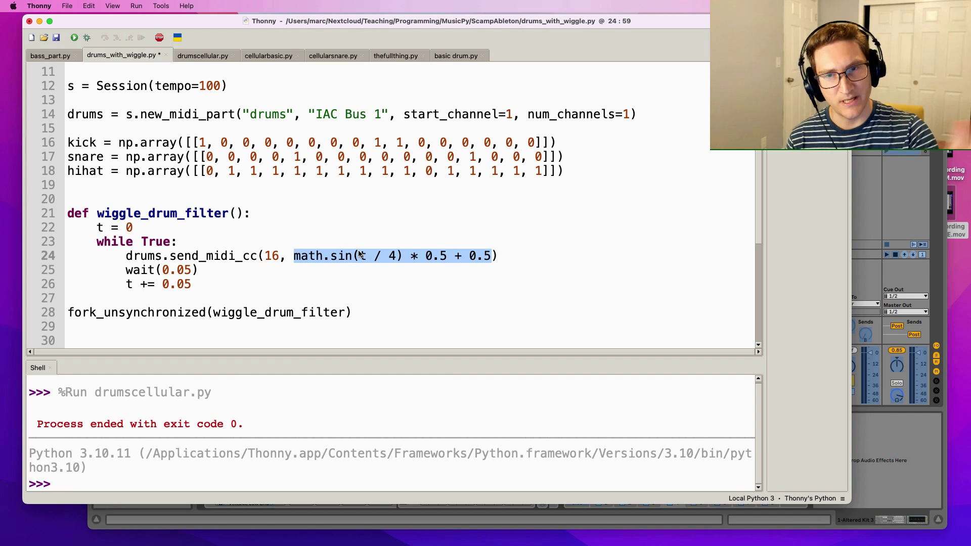
{"action": "left_click_drag", "start_coordinate": [81, 270], "coordinate": [192, 284]}
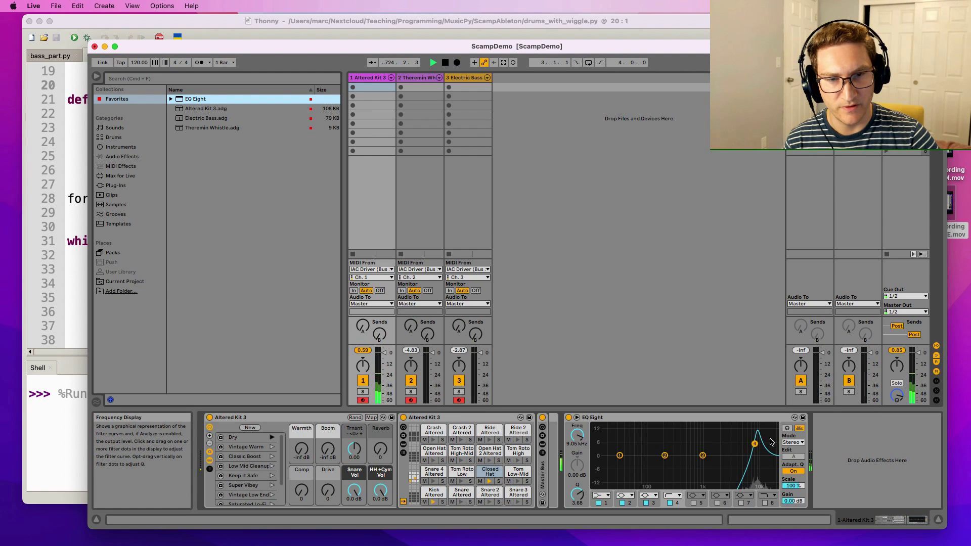
Watch the Altered Kit EQ Eight frequency sweep under the running CC 16 script.
{"action": "left_click_drag", "start_coordinate": [754, 443], "coordinate": [746, 444]}
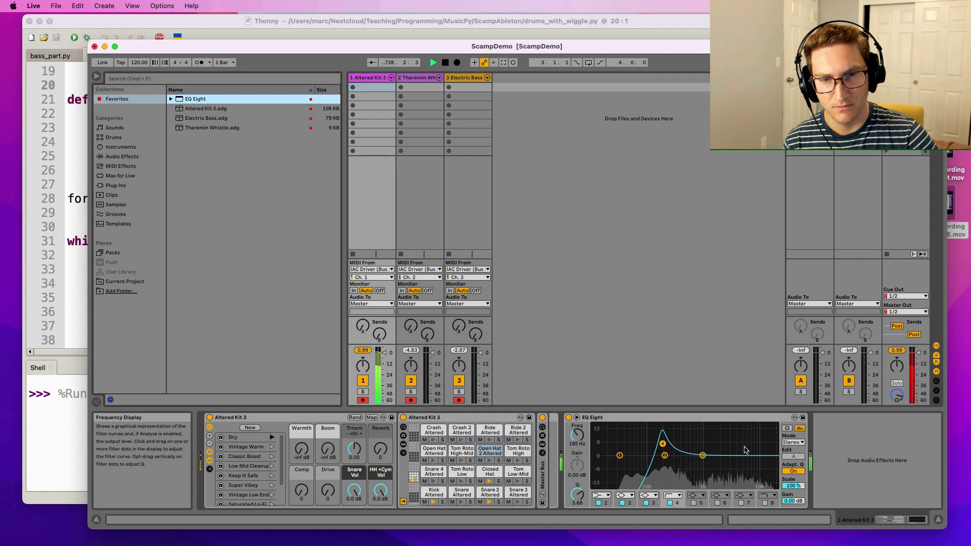
{"action": "left_click_drag", "start_coordinate": [663, 457], "coordinate": [633, 443]}
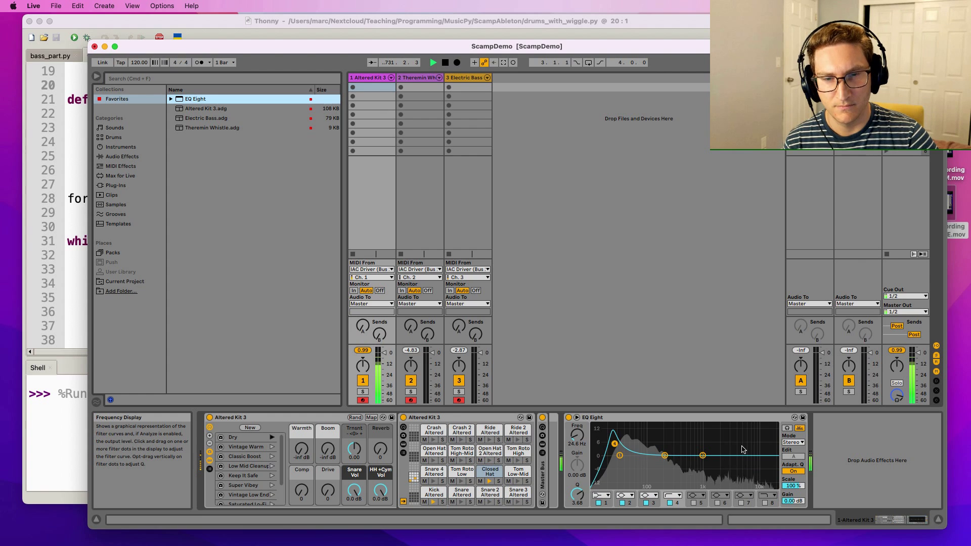
{"action": "left_click_drag", "start_coordinate": [613, 443], "coordinate": [627, 449]}
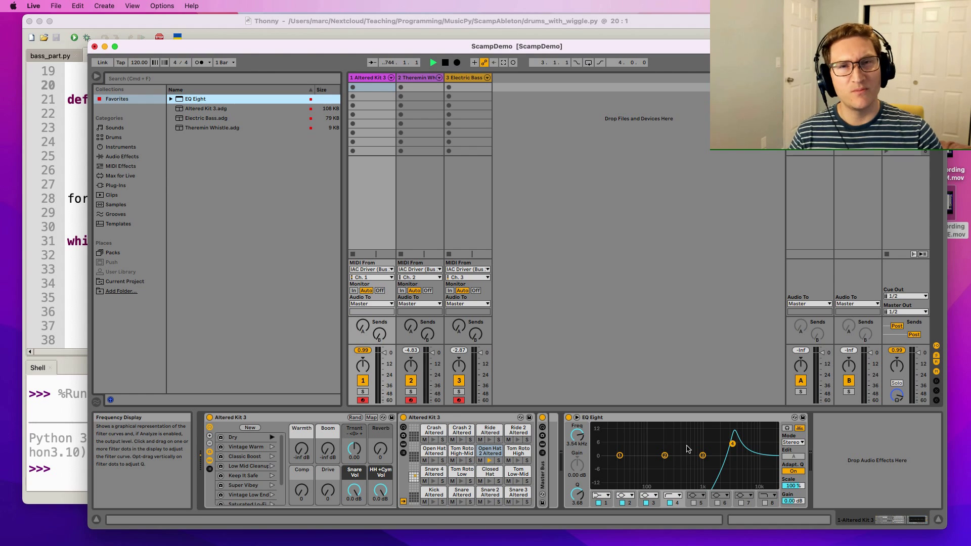
{"action": "mouse_move", "coordinate": [641, 190]}
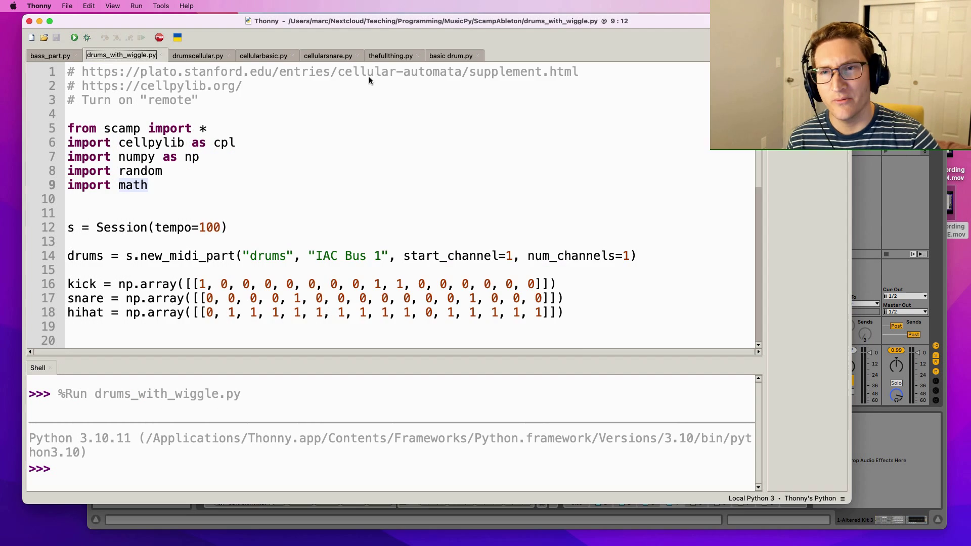
Switch to thefullthing.py and run the complete piece.
{"action": "left_click", "coordinate": [390, 55]}
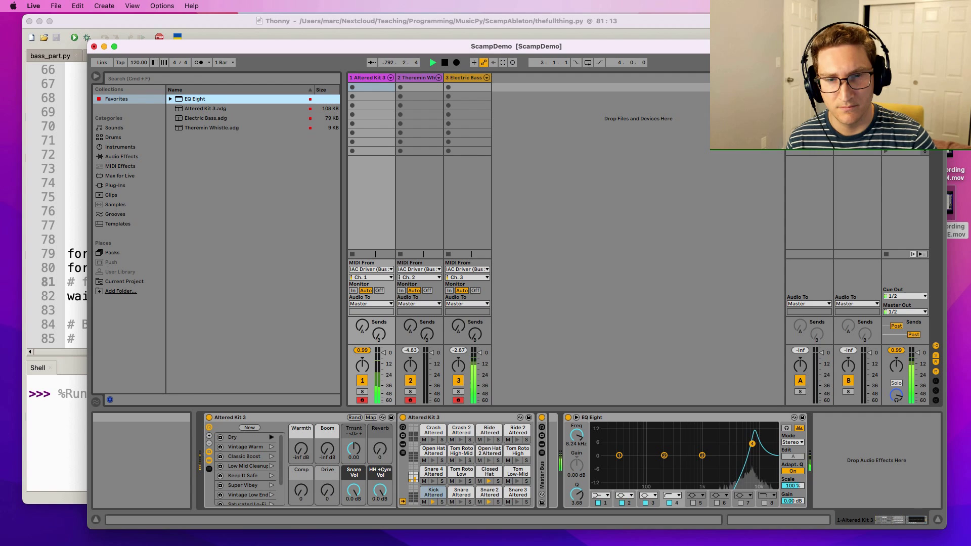
Follow the EQ Eight filter curve on Altered Kit 3 while the full piece plays.
{"action": "left_click_drag", "start_coordinate": [751, 444], "coordinate": [757, 444]}
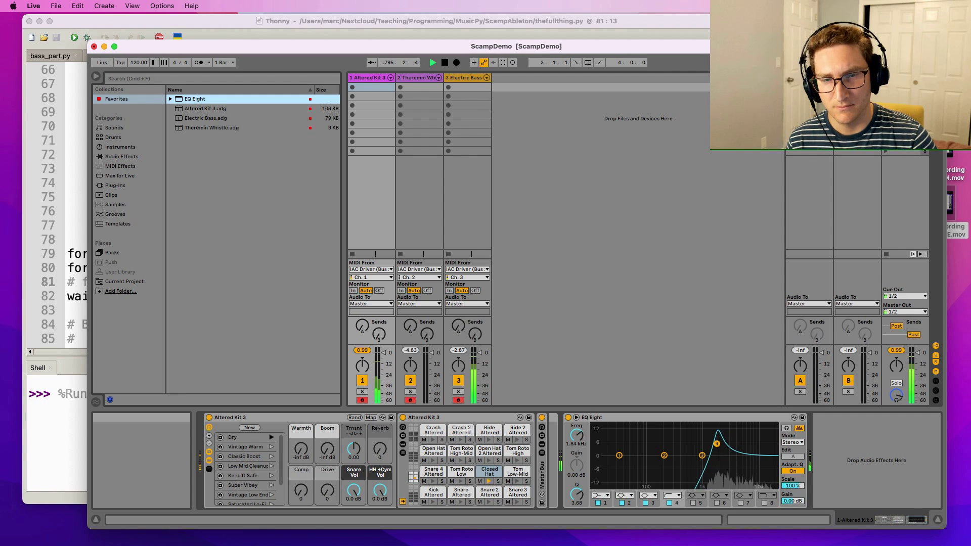
{"action": "left_click_drag", "start_coordinate": [716, 432], "coordinate": [683, 445]}
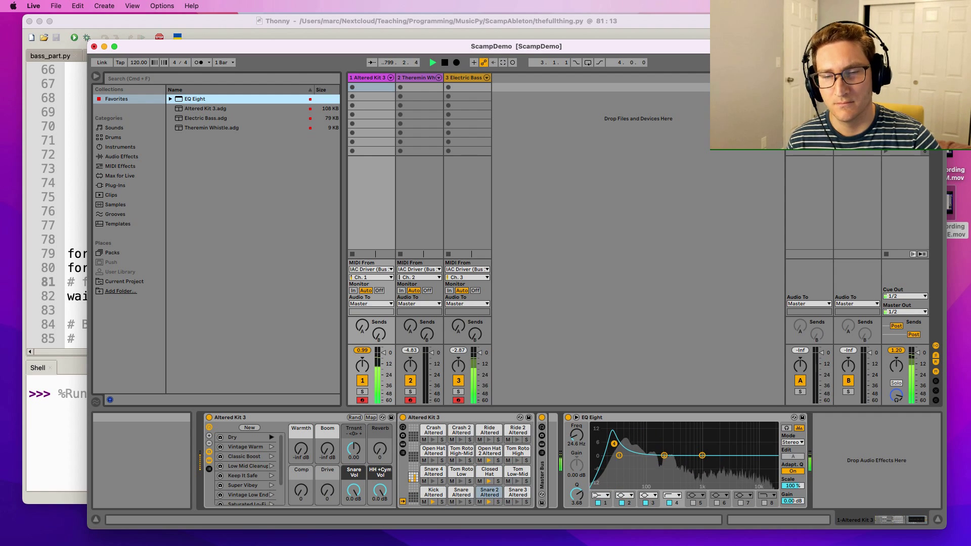
{"action": "left_click_drag", "start_coordinate": [614, 444], "coordinate": [618, 455]}
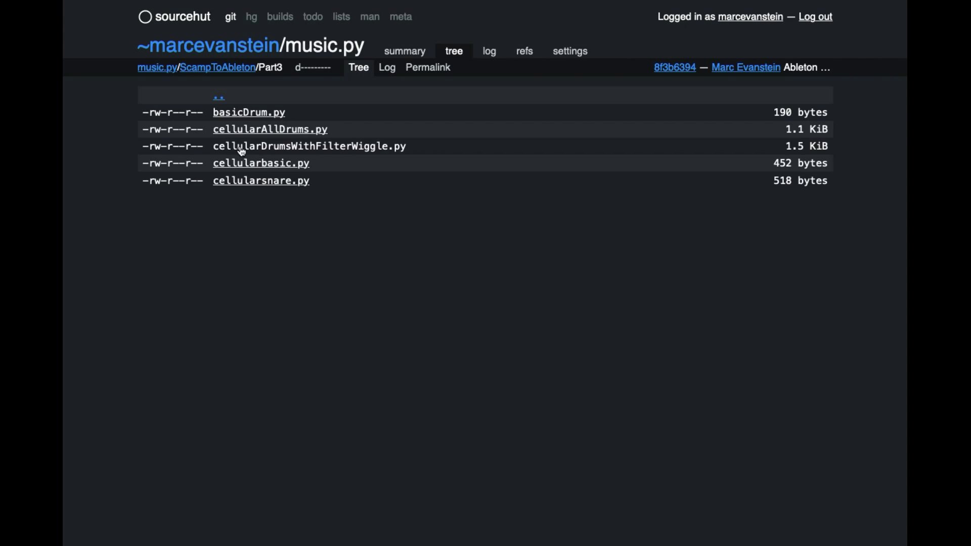
Open cellularDrumsWithFilterWiggle.py in the sourcehut Part3 folder and scroll to the SCAMP API Reference.
{"action": "left_click", "coordinate": [309, 145]}
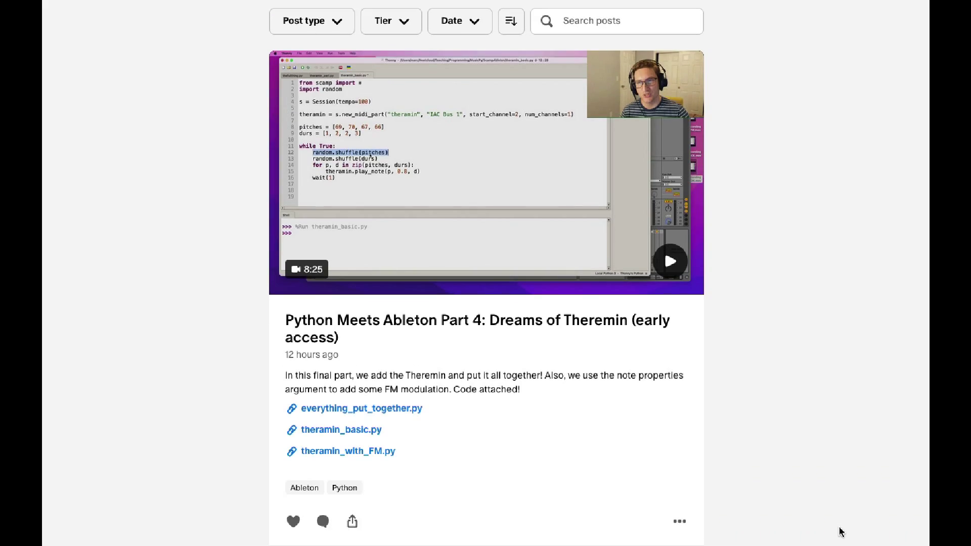
{"action": "scroll", "scroll_direction": "down", "scroll_amount": 3}
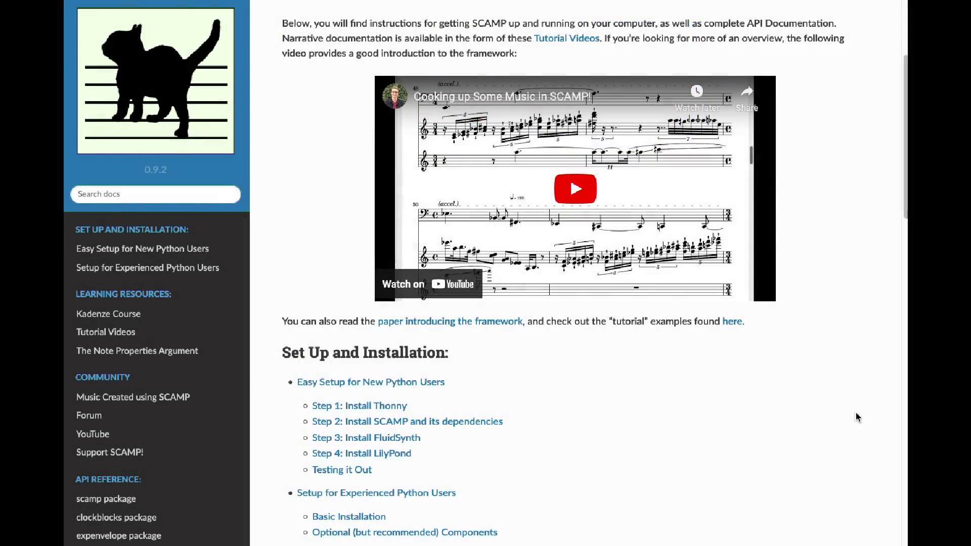
{"action": "scroll", "scroll_direction": "down", "scroll_amount": 3}
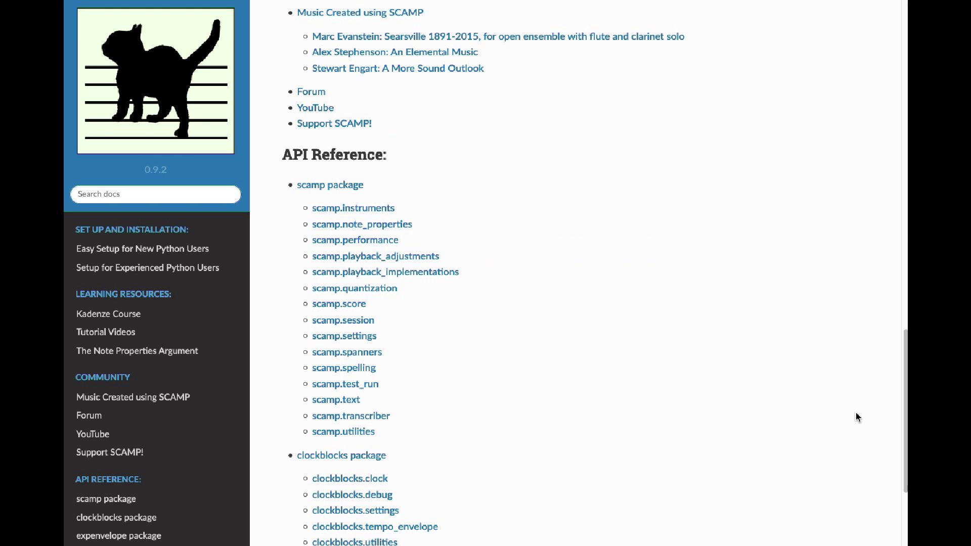